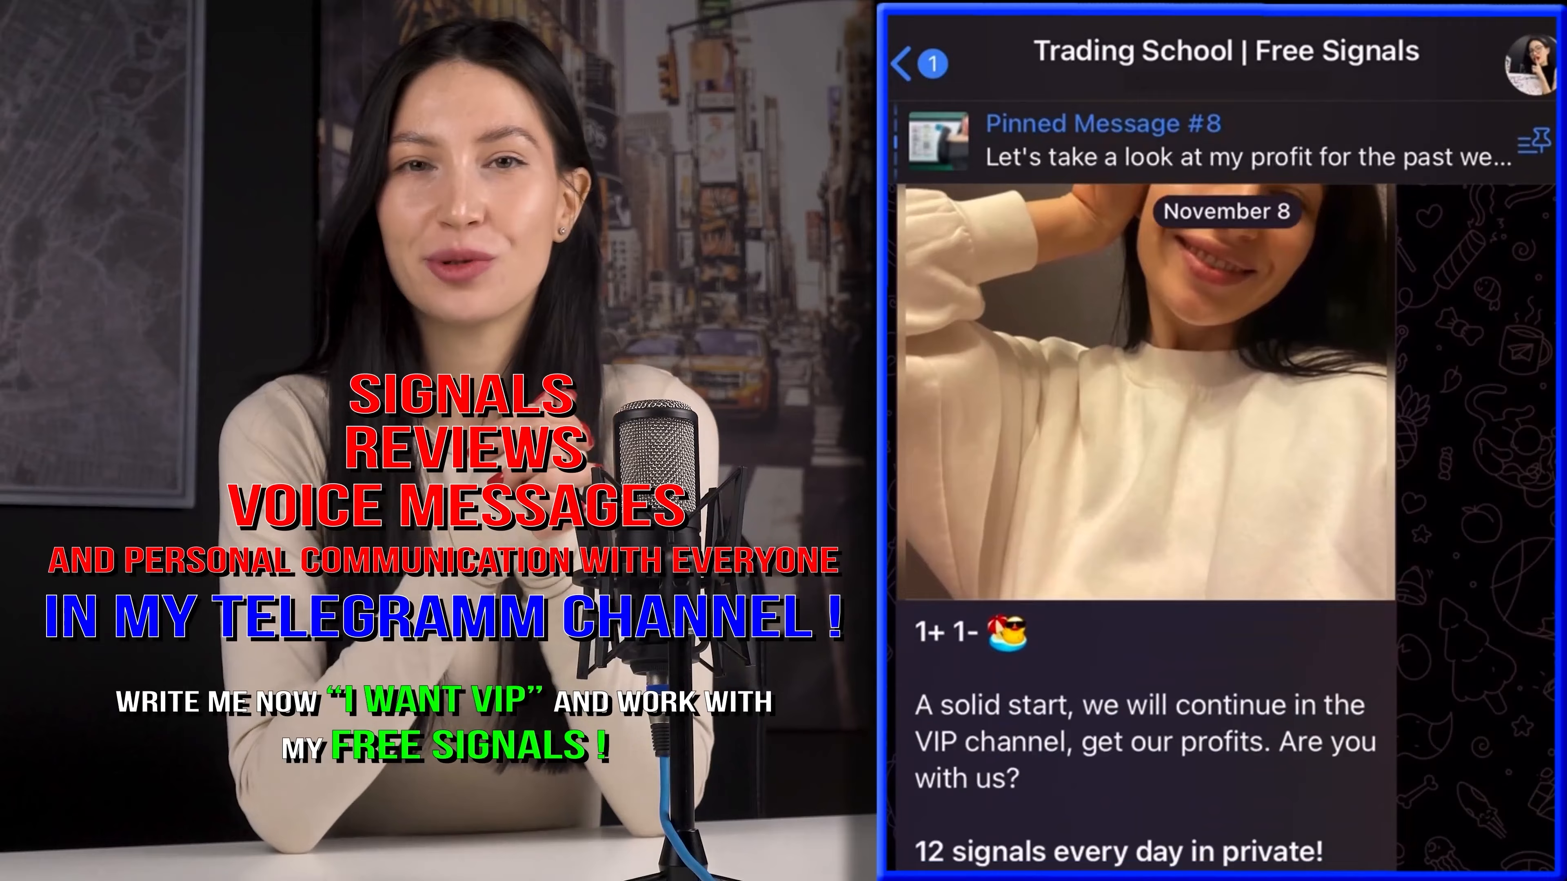
Scroll the Trading School | Free Signals feed down to the November 9 trade posts.
scroll("down", 3)
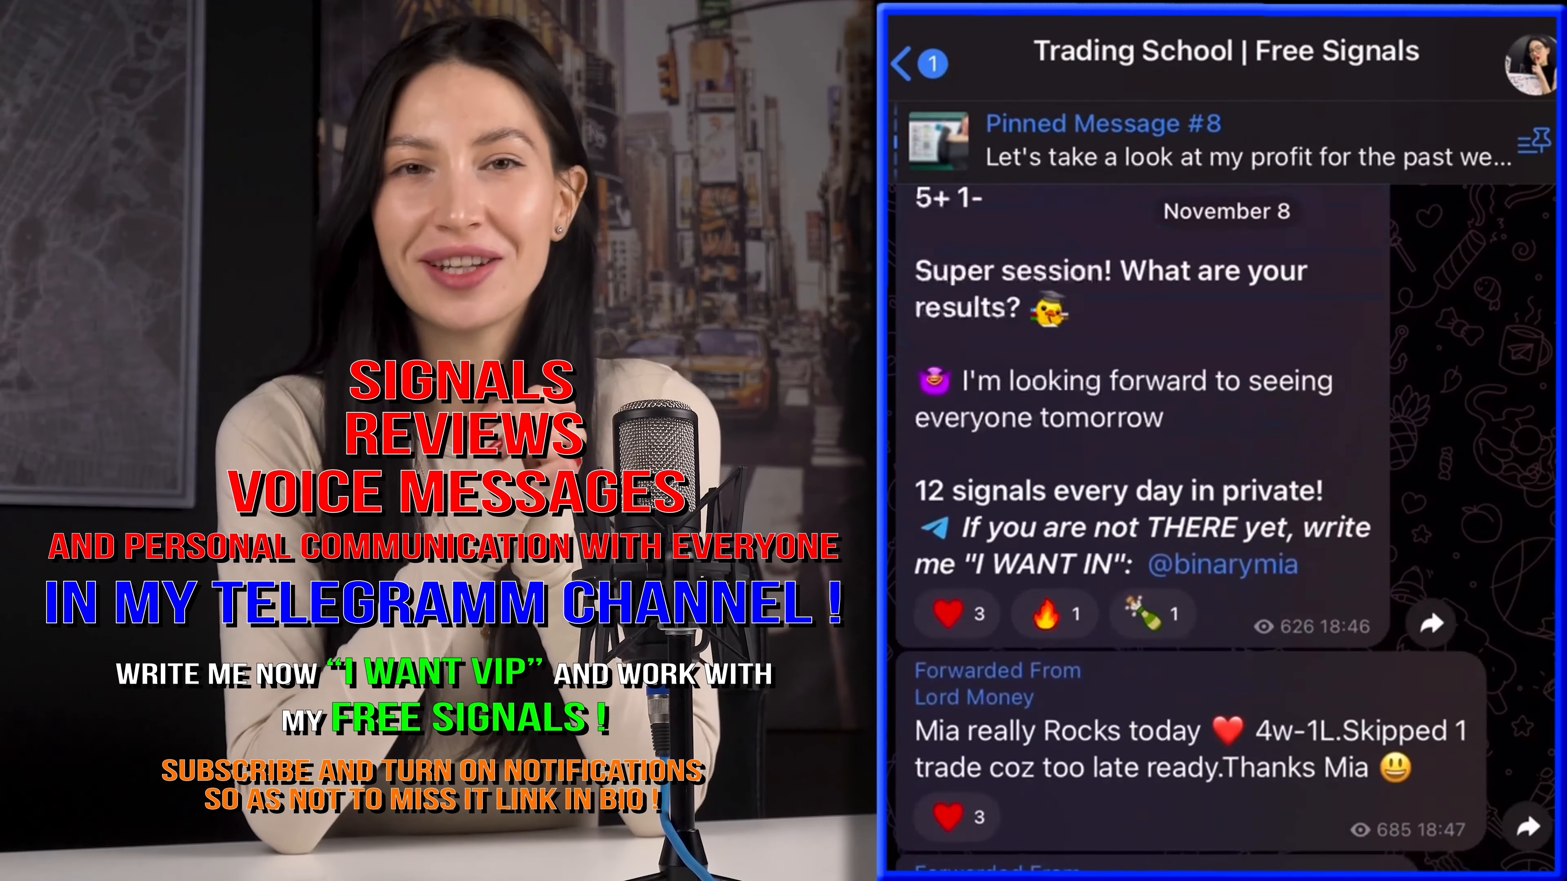
scroll("down", 3)
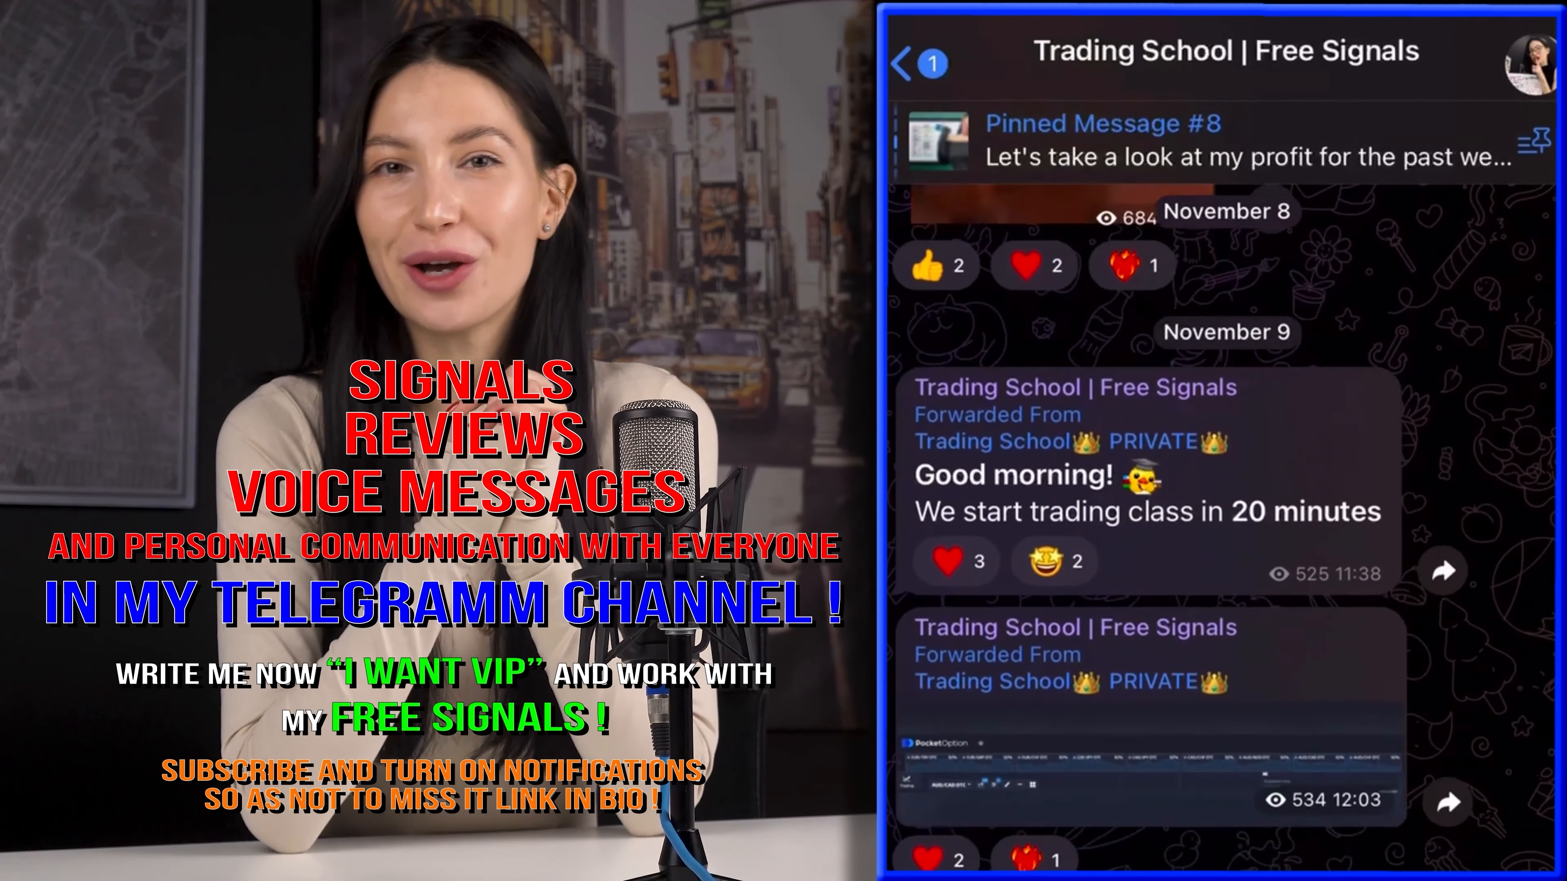
scroll("down", 3)
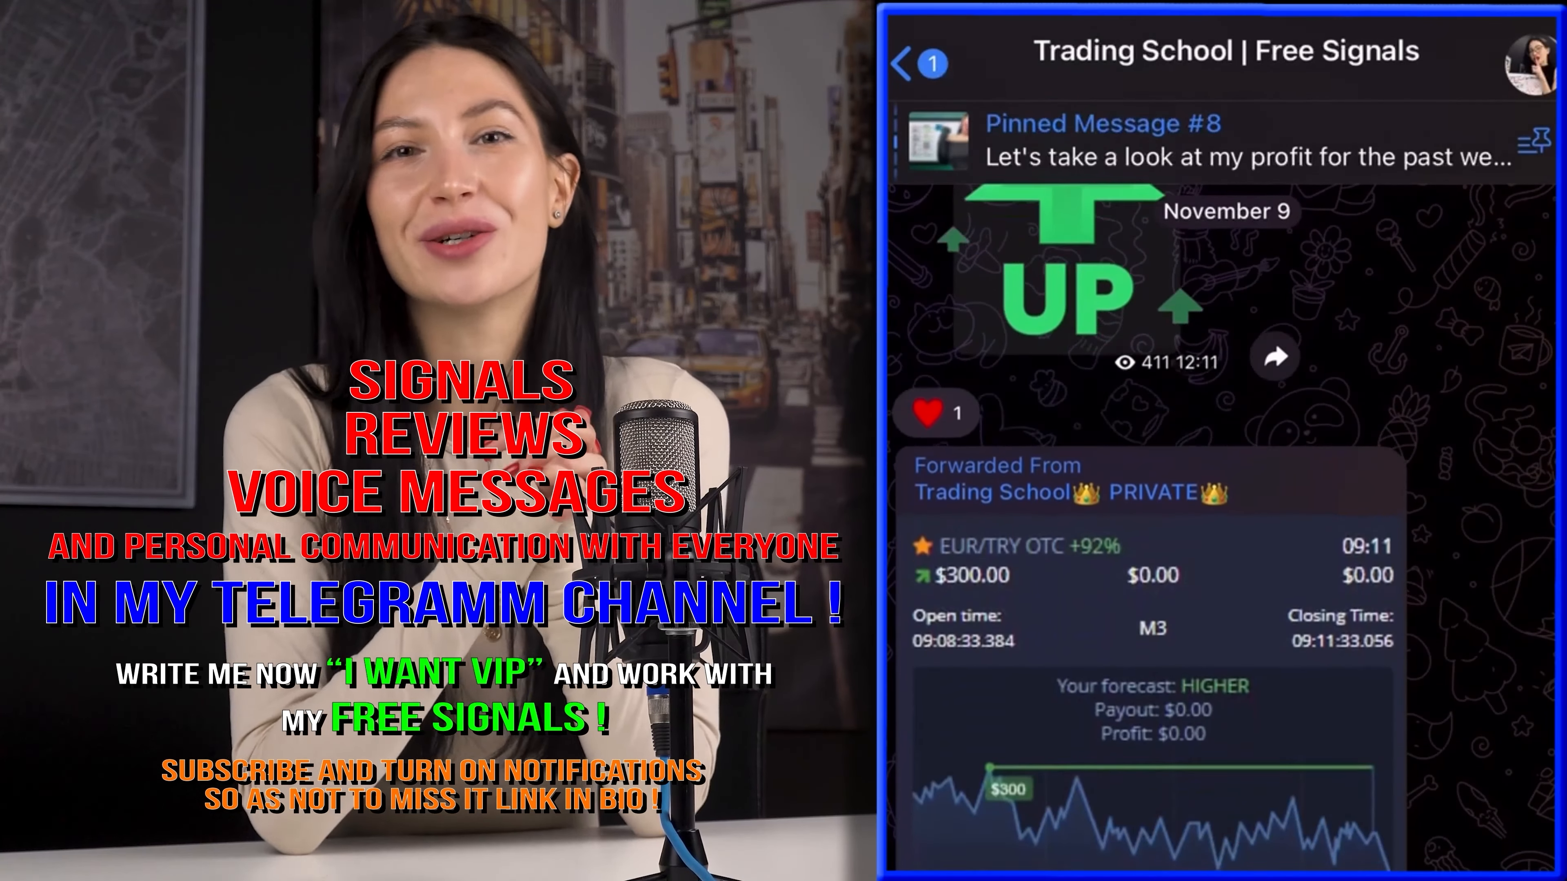
scroll("down", 3)
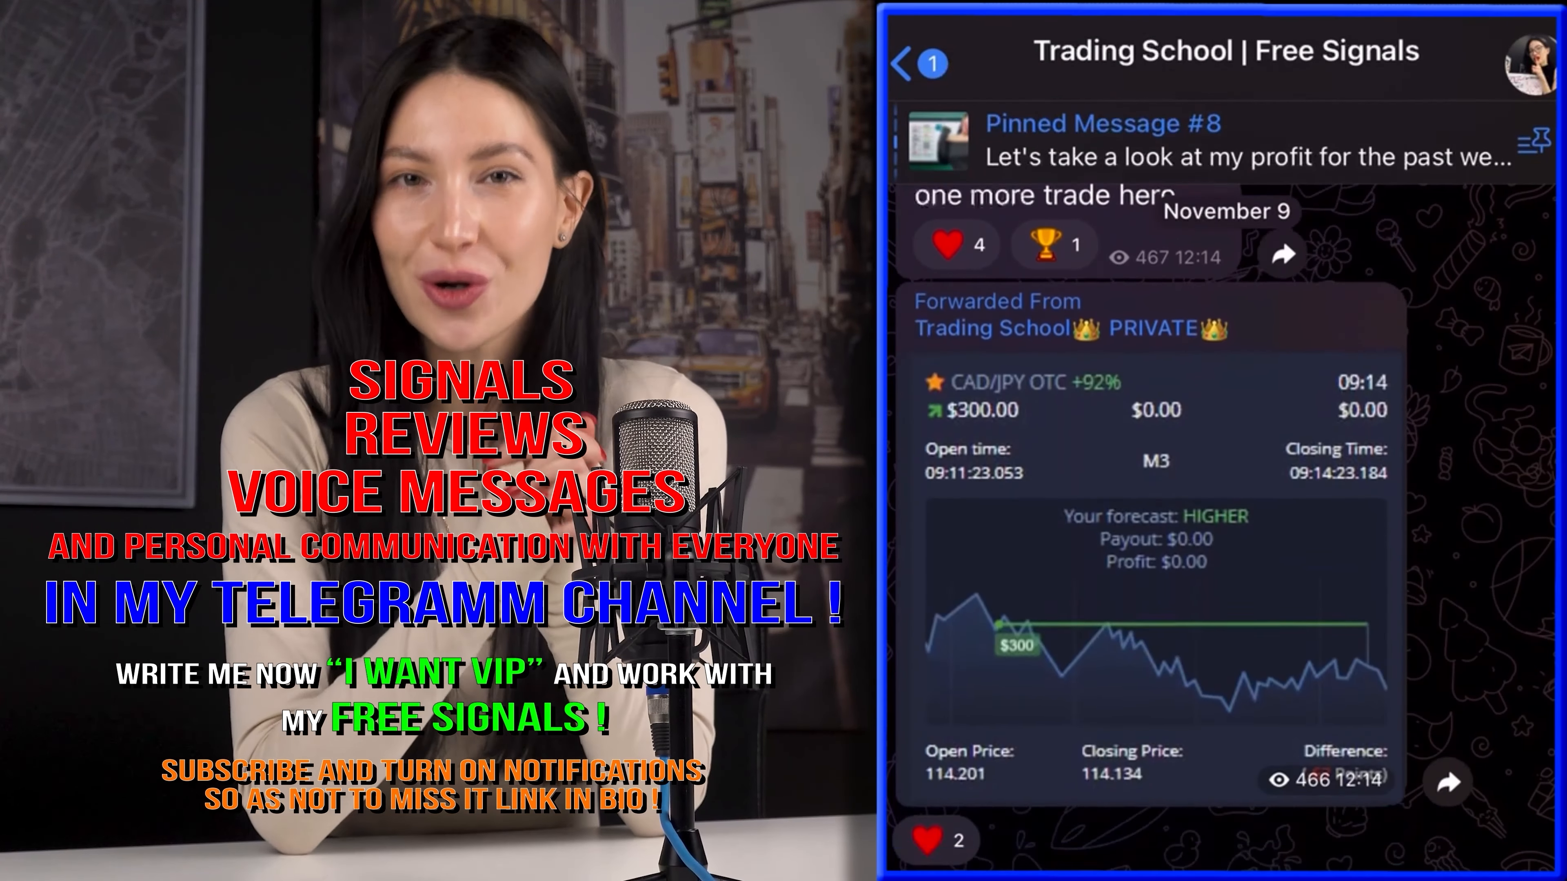
scroll("down", 3)
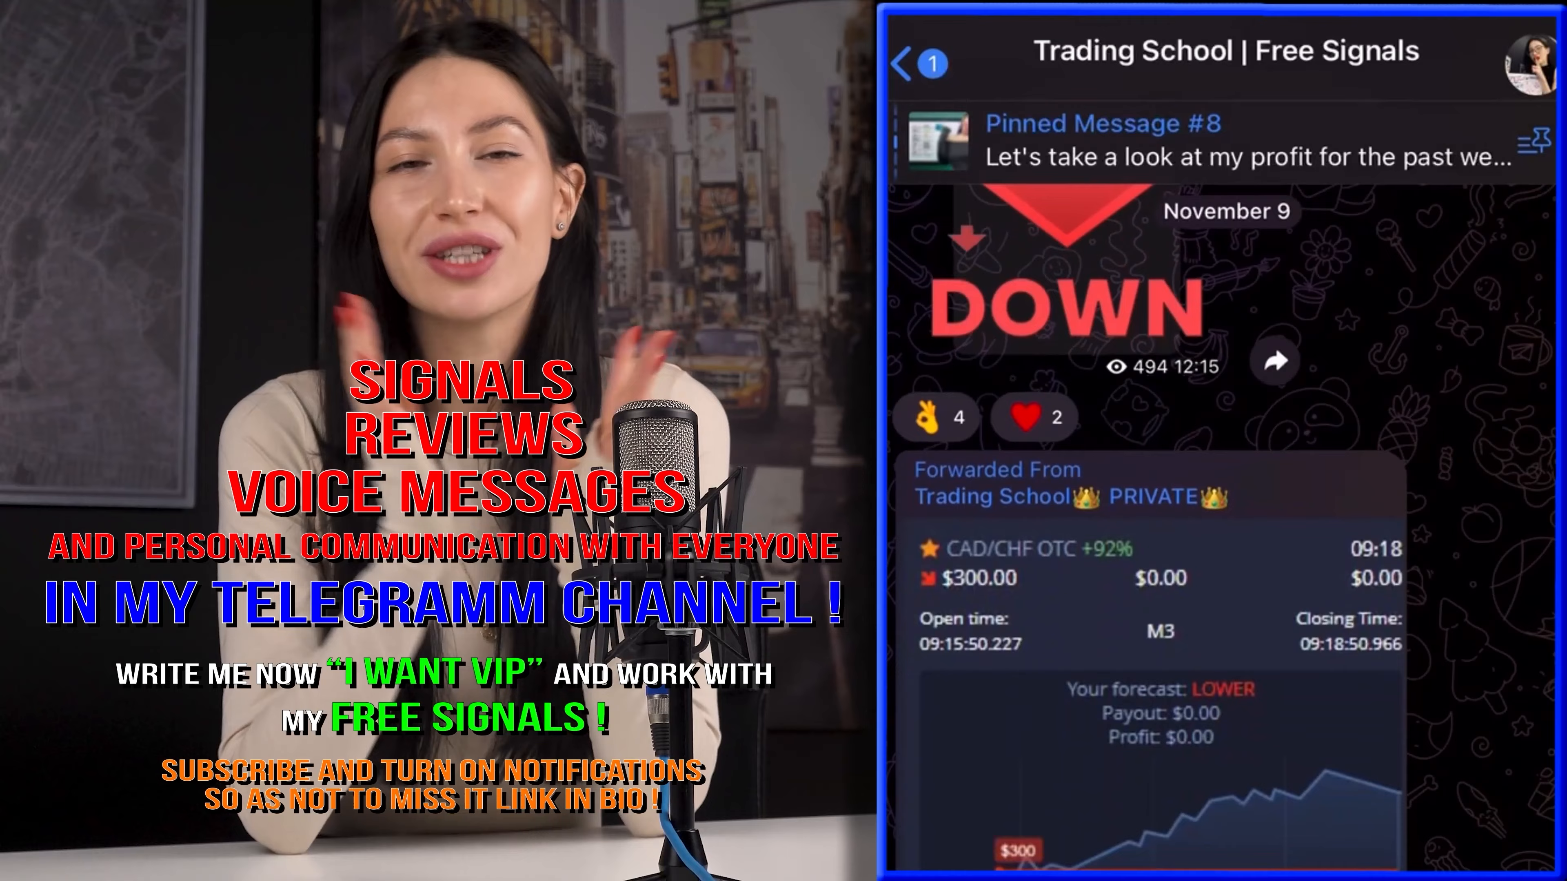
scroll("down", 3)
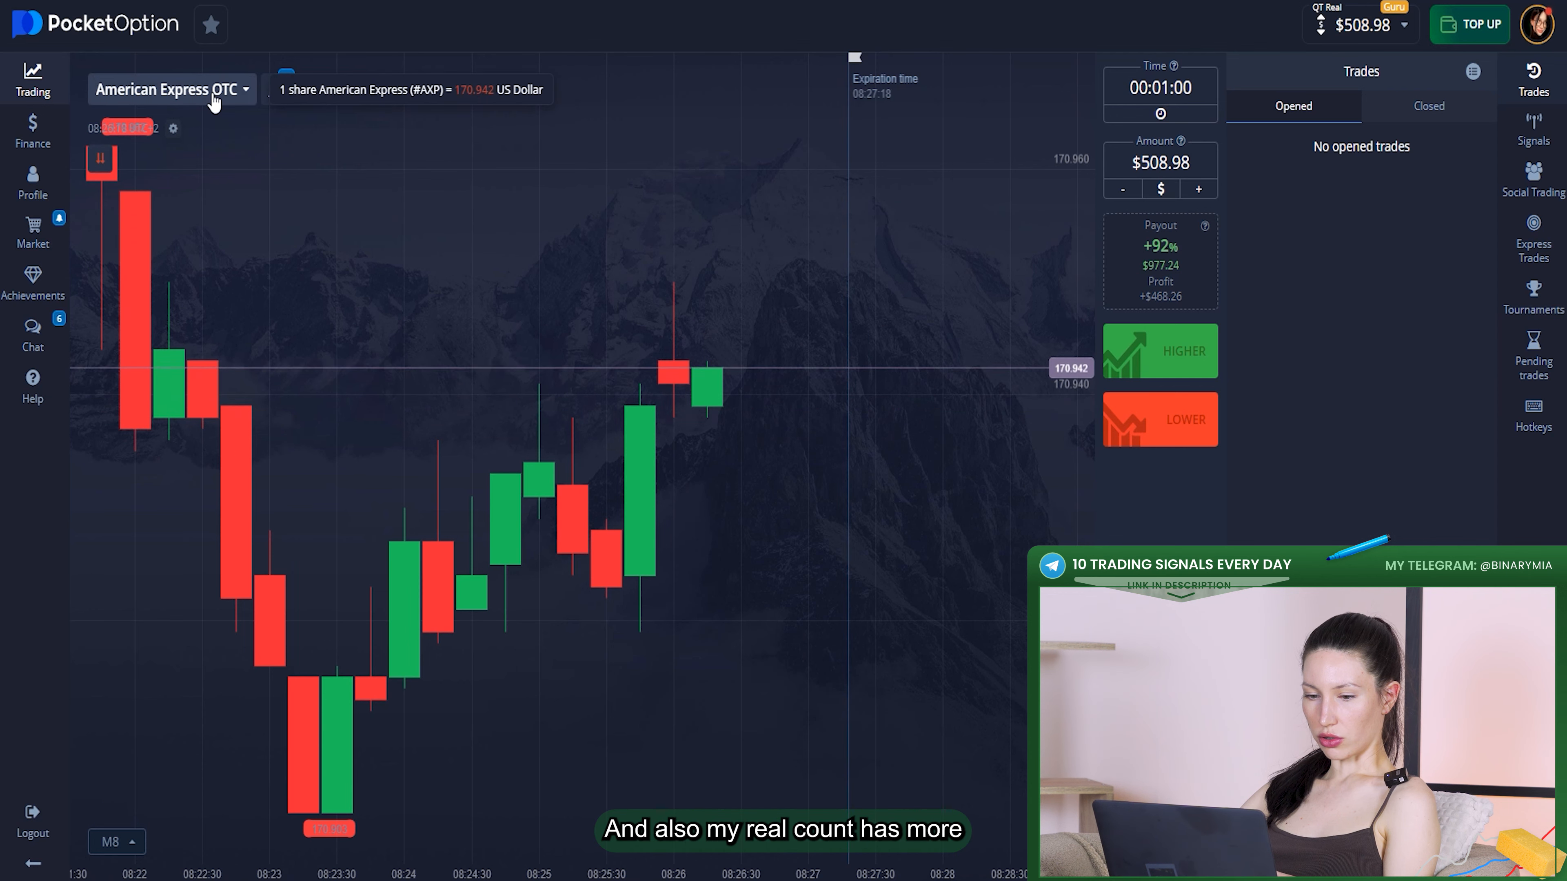
Select VISA OTC from the Stocks asset list and set the timeframe to M5.
left_click(172, 88)
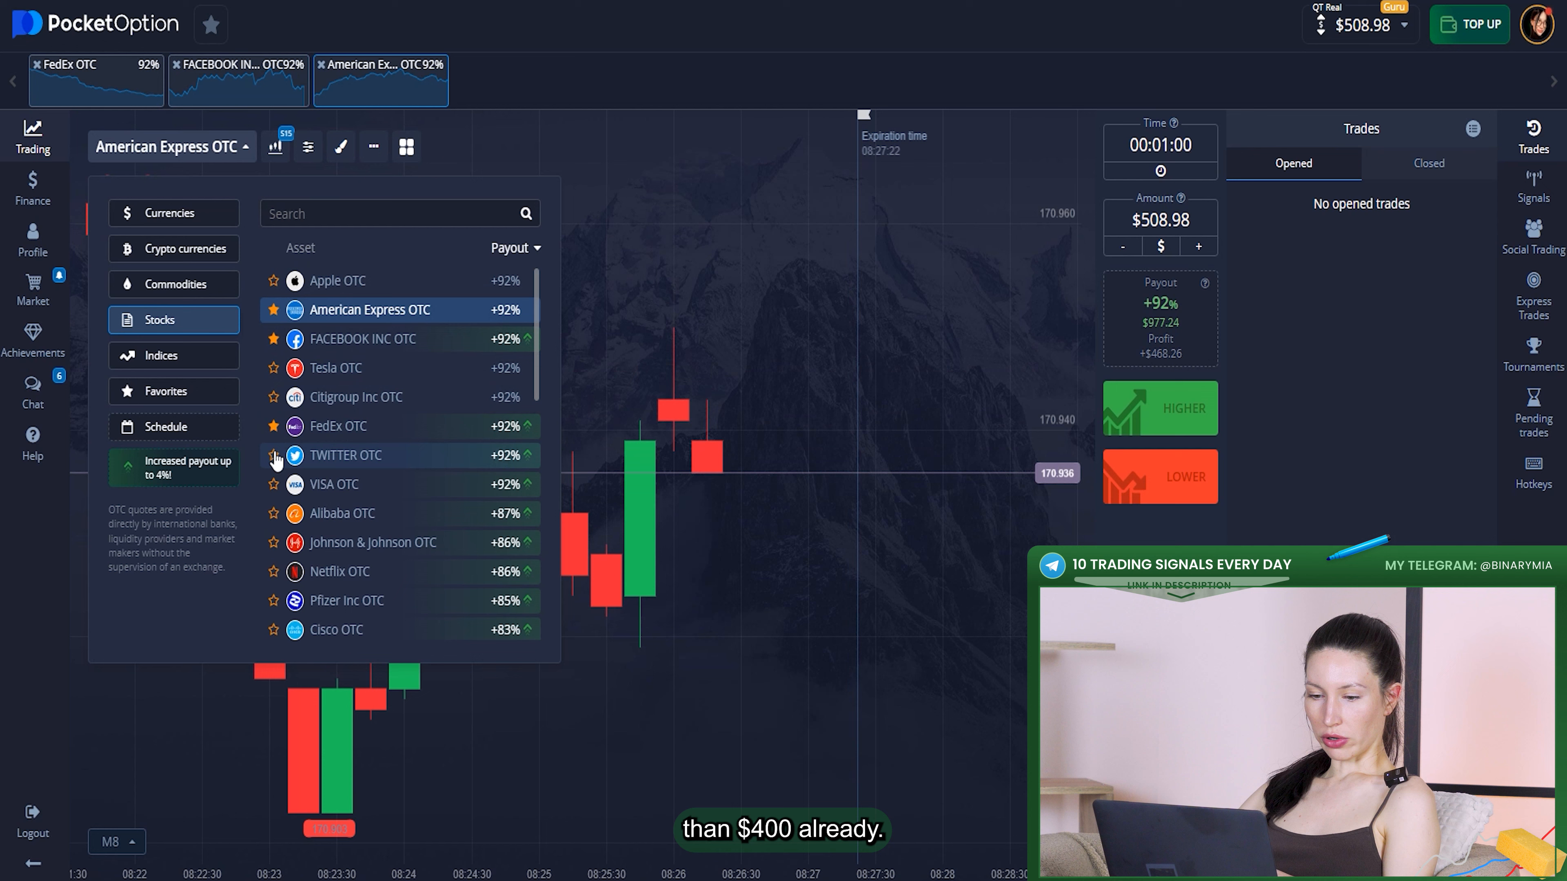
left_click(333, 484)
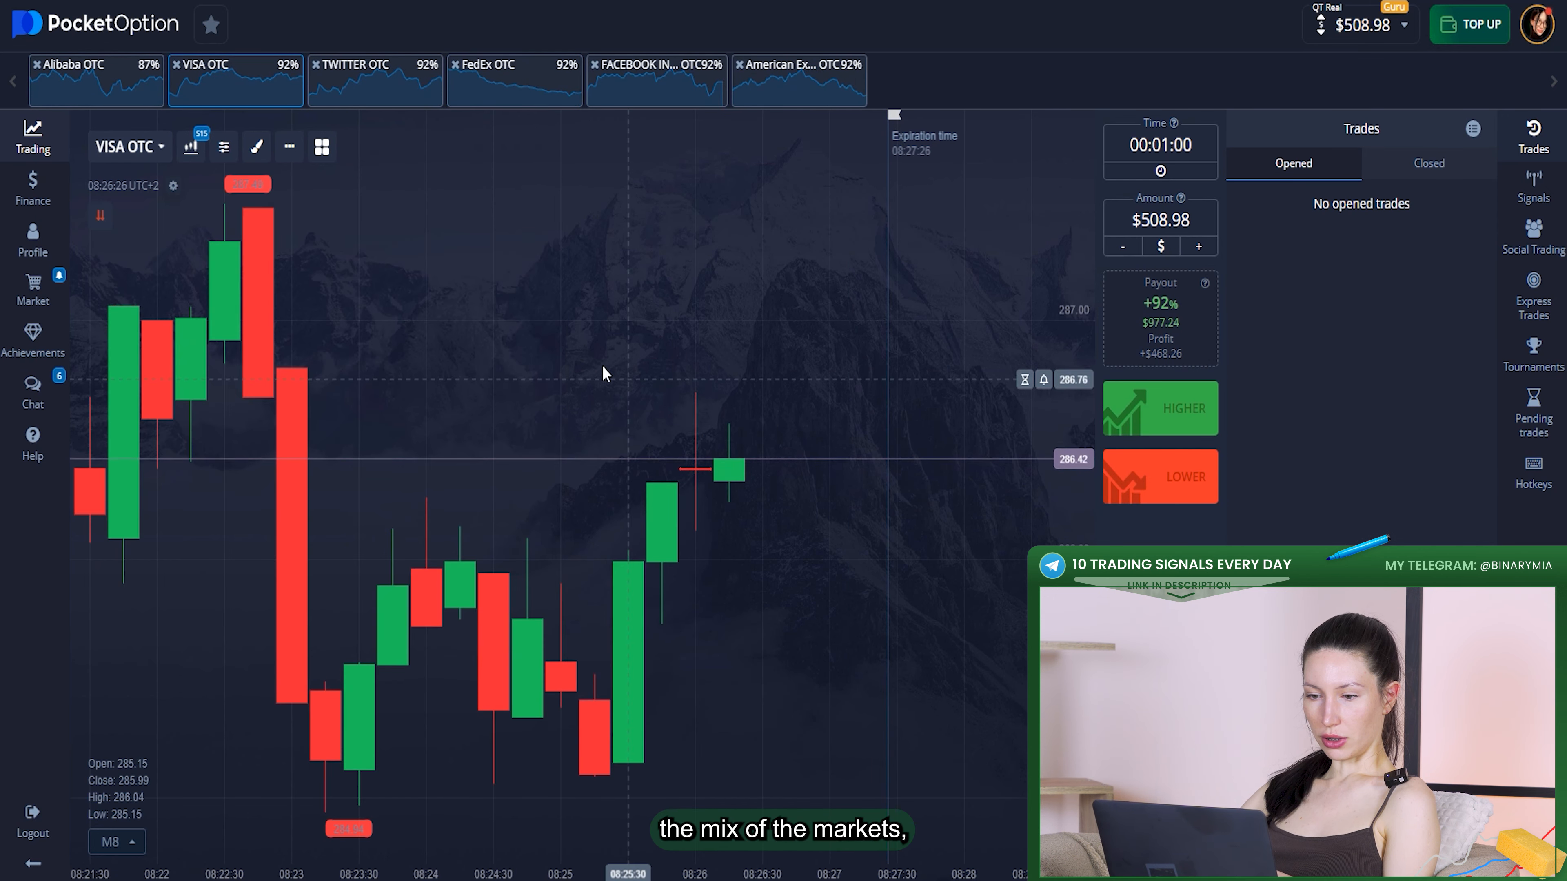
left_click(191, 147)
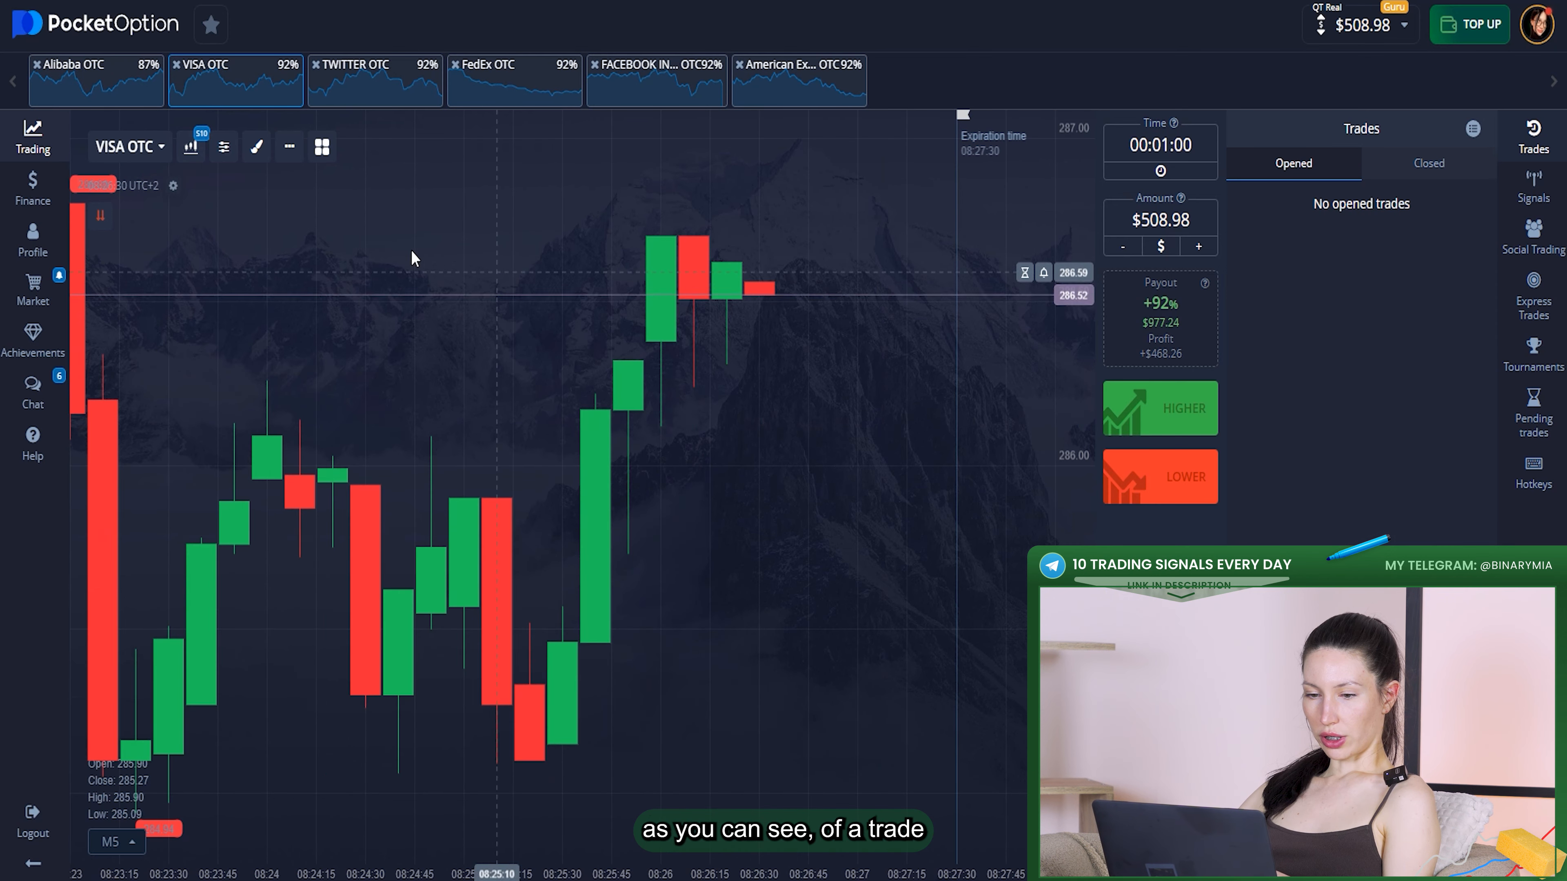
left_click(224, 147)
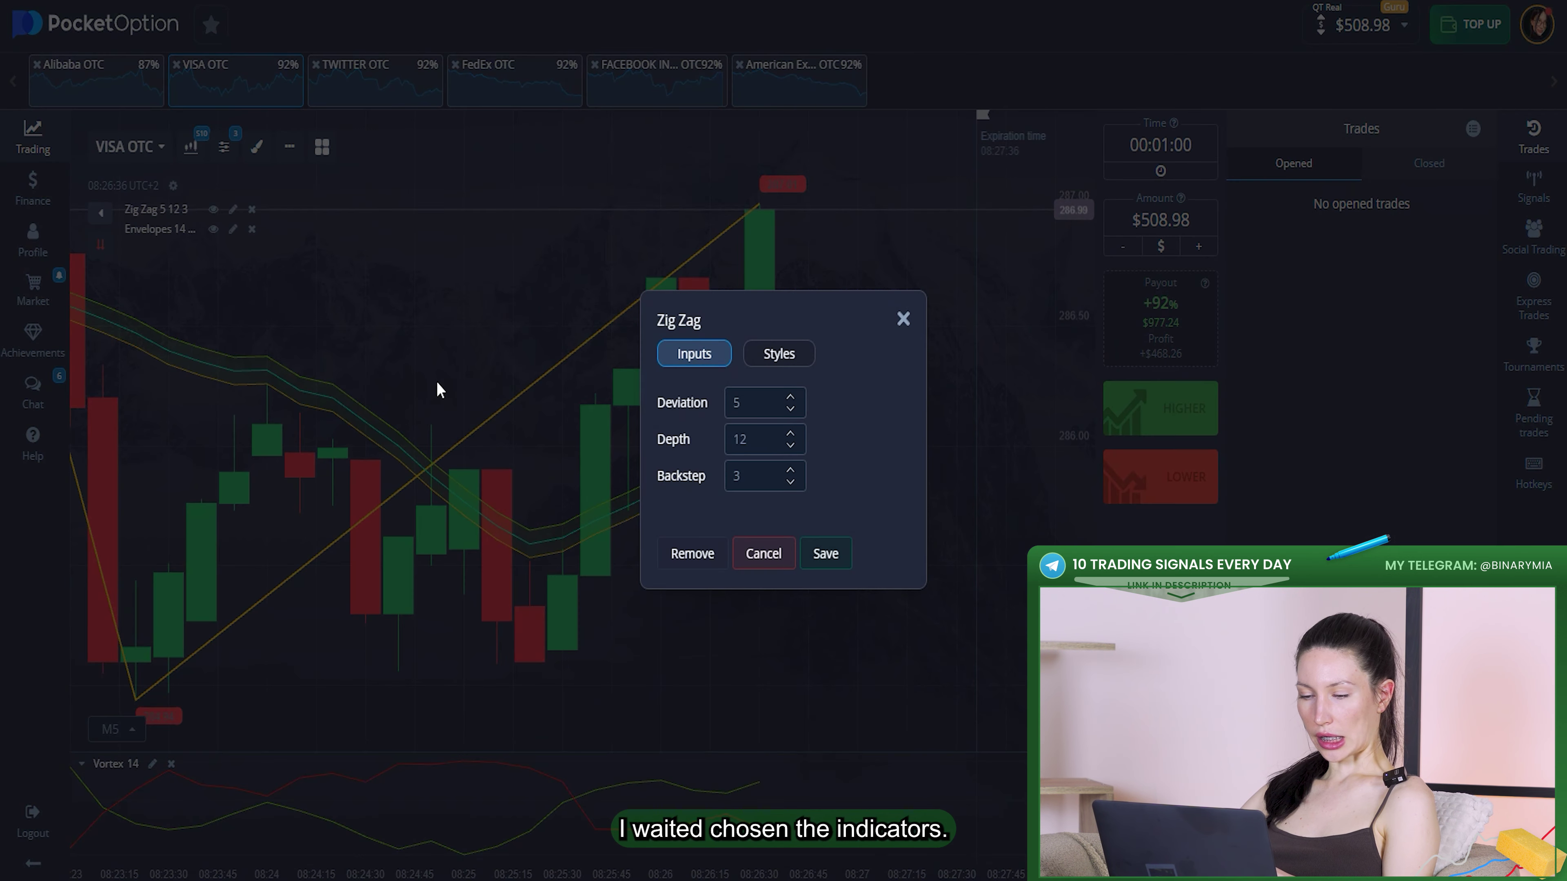
Set Zig Zag deviation 7, depth 9, backstep 4, styled as a 3px teal line.
left_click(757, 403)
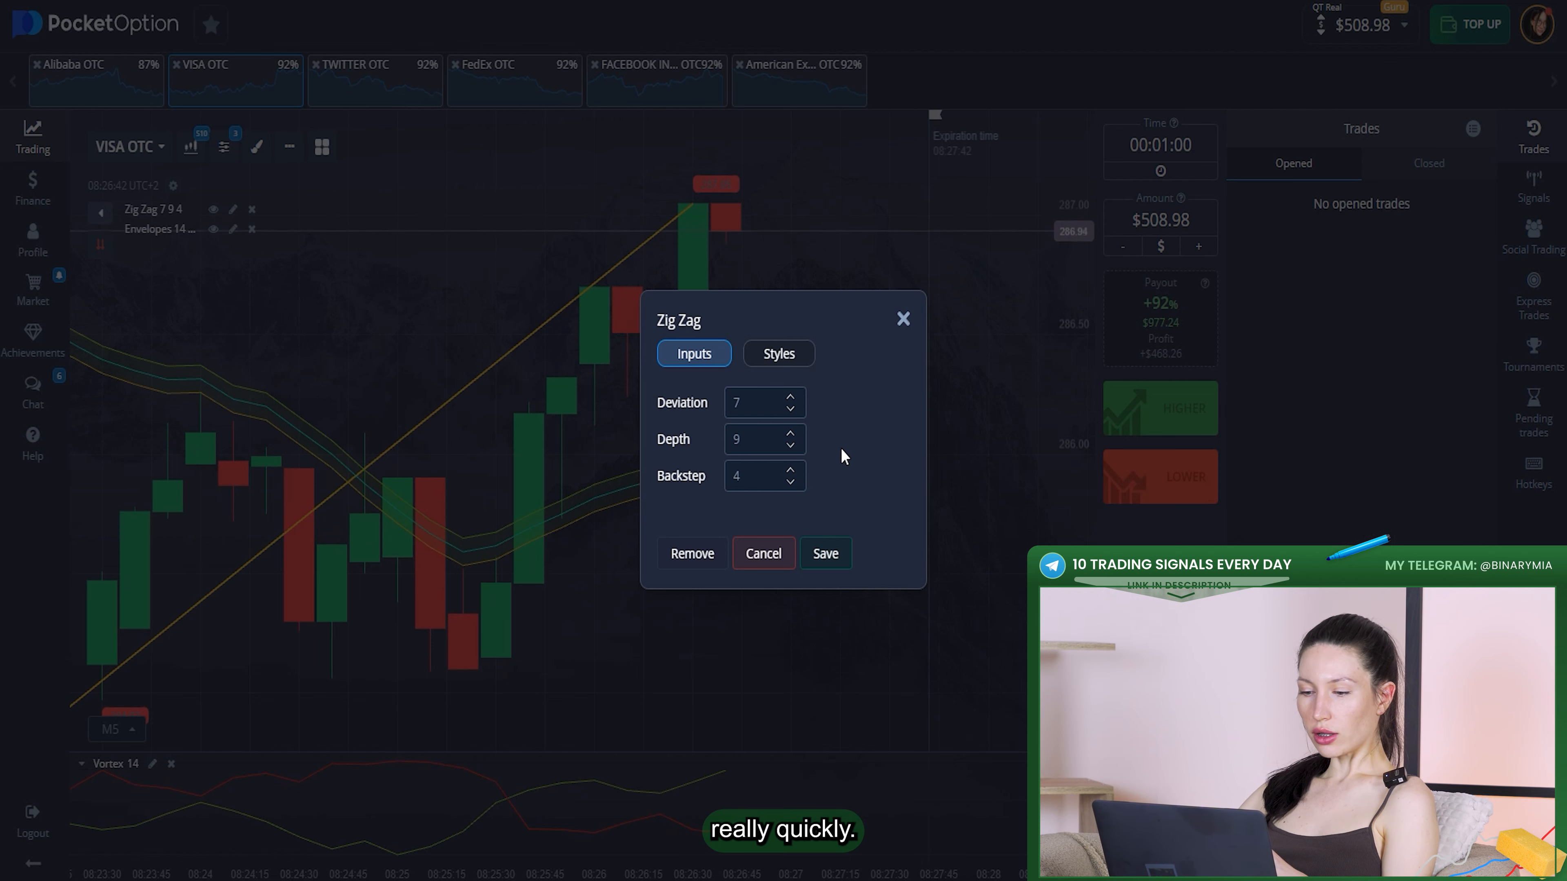
left_click(778, 354)
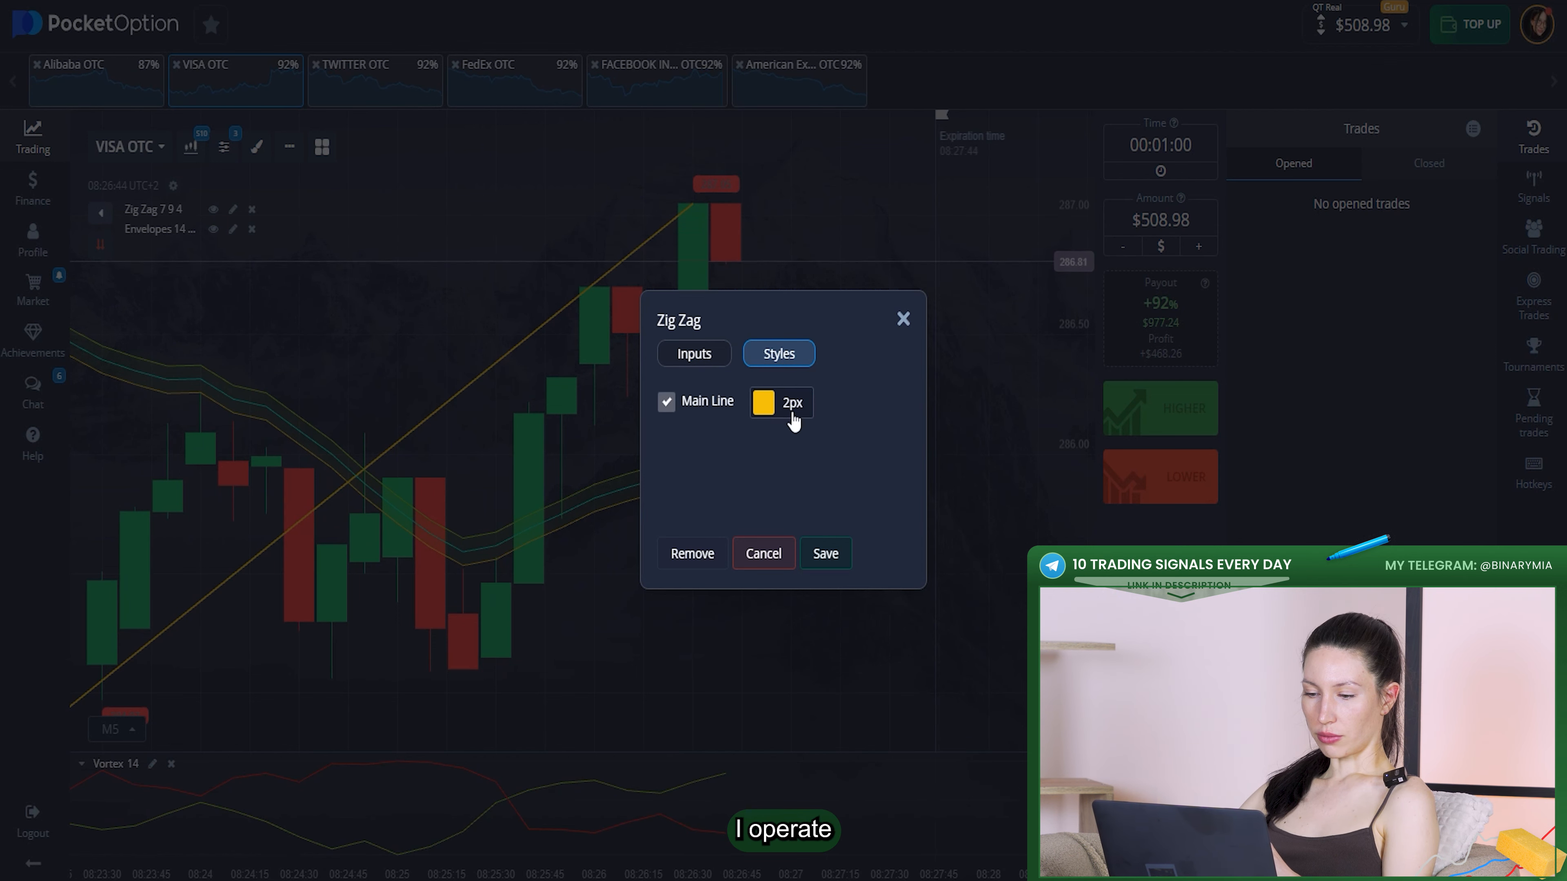
left_click(764, 403)
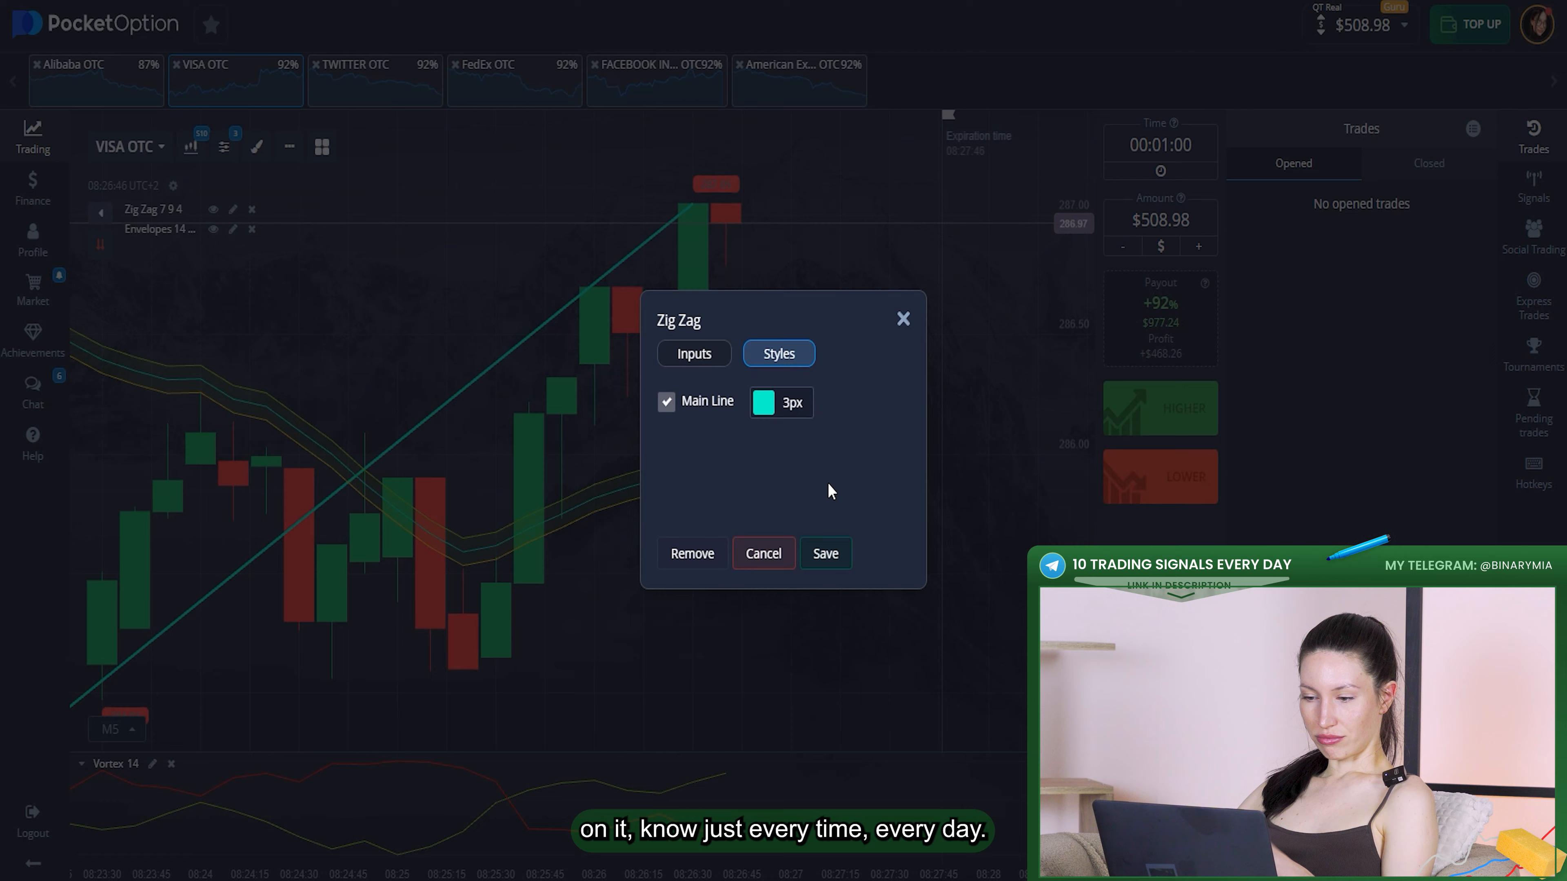
Set Envelopes to period 10, deviation 0.01 with an SMMA moving average.
left_click(233, 228)
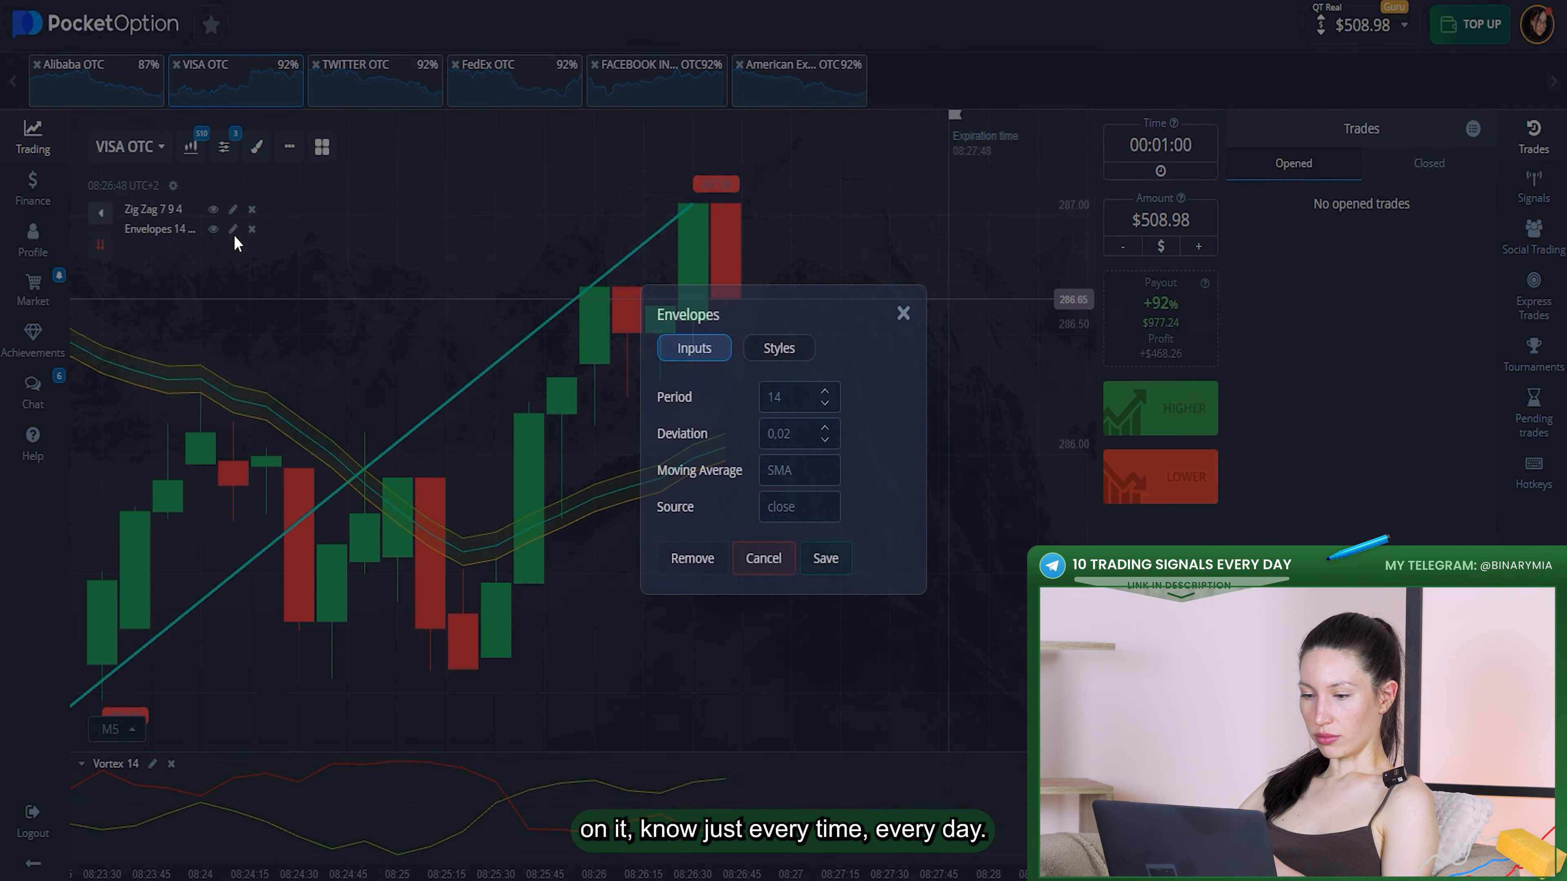
left_click(825, 440)
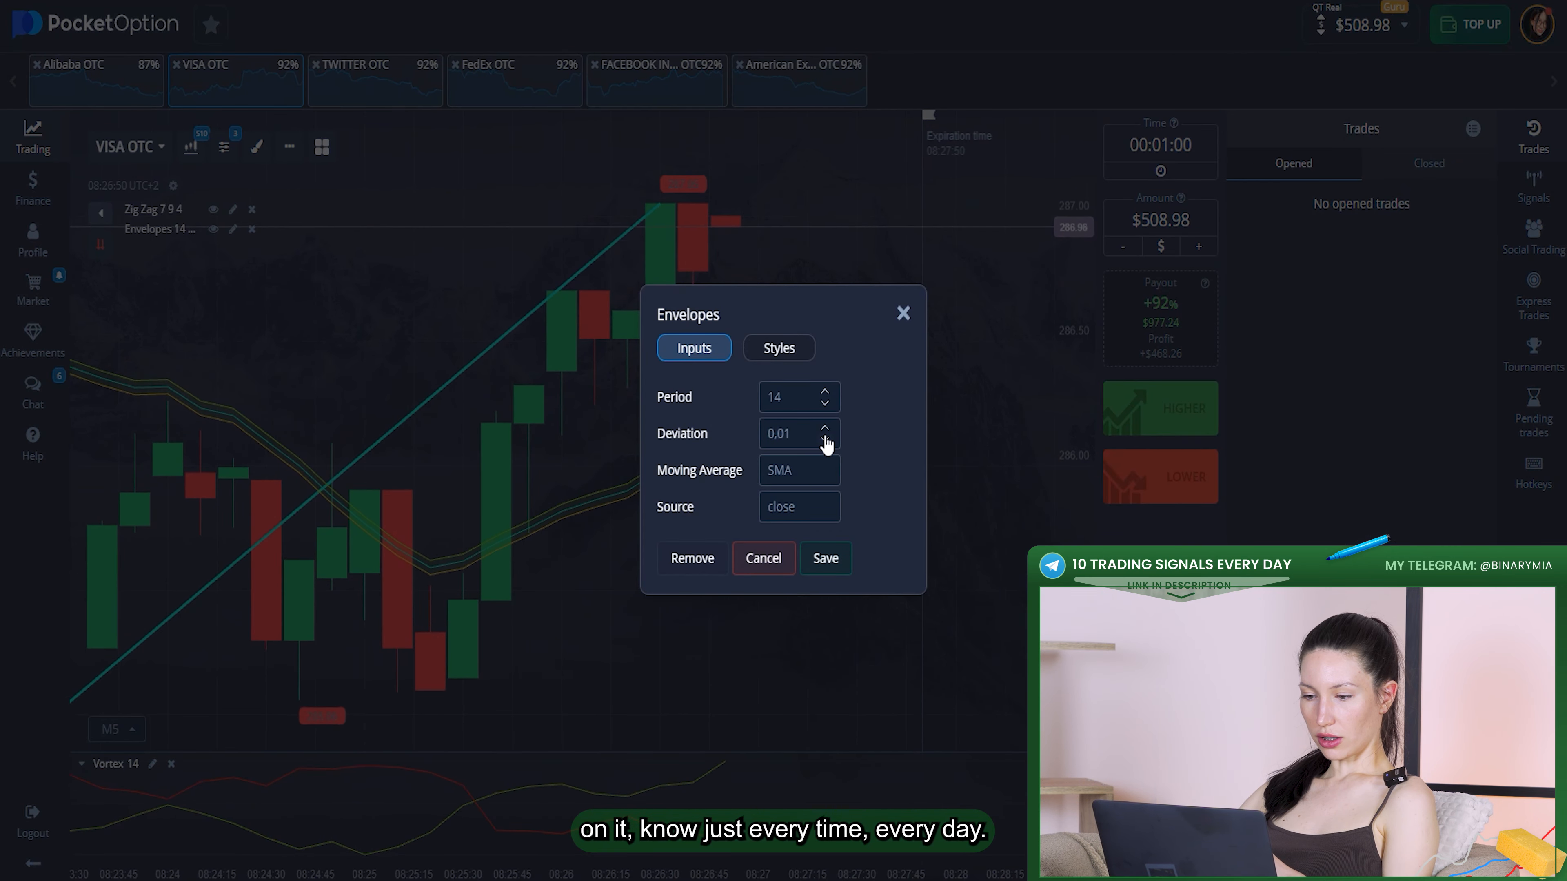
left_click(800, 470)
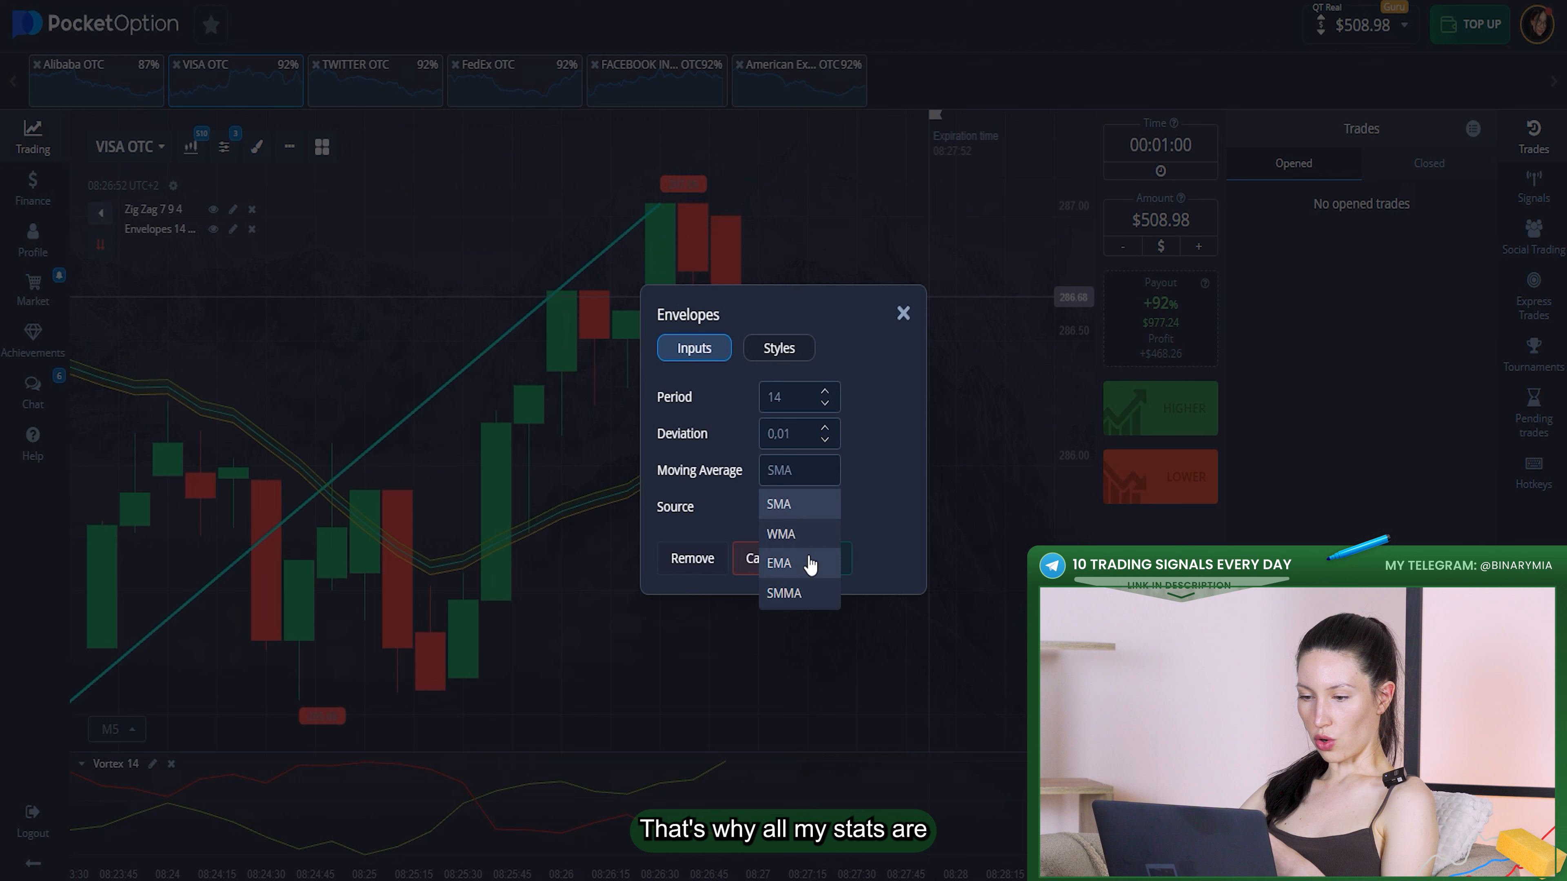
left_click(783, 593)
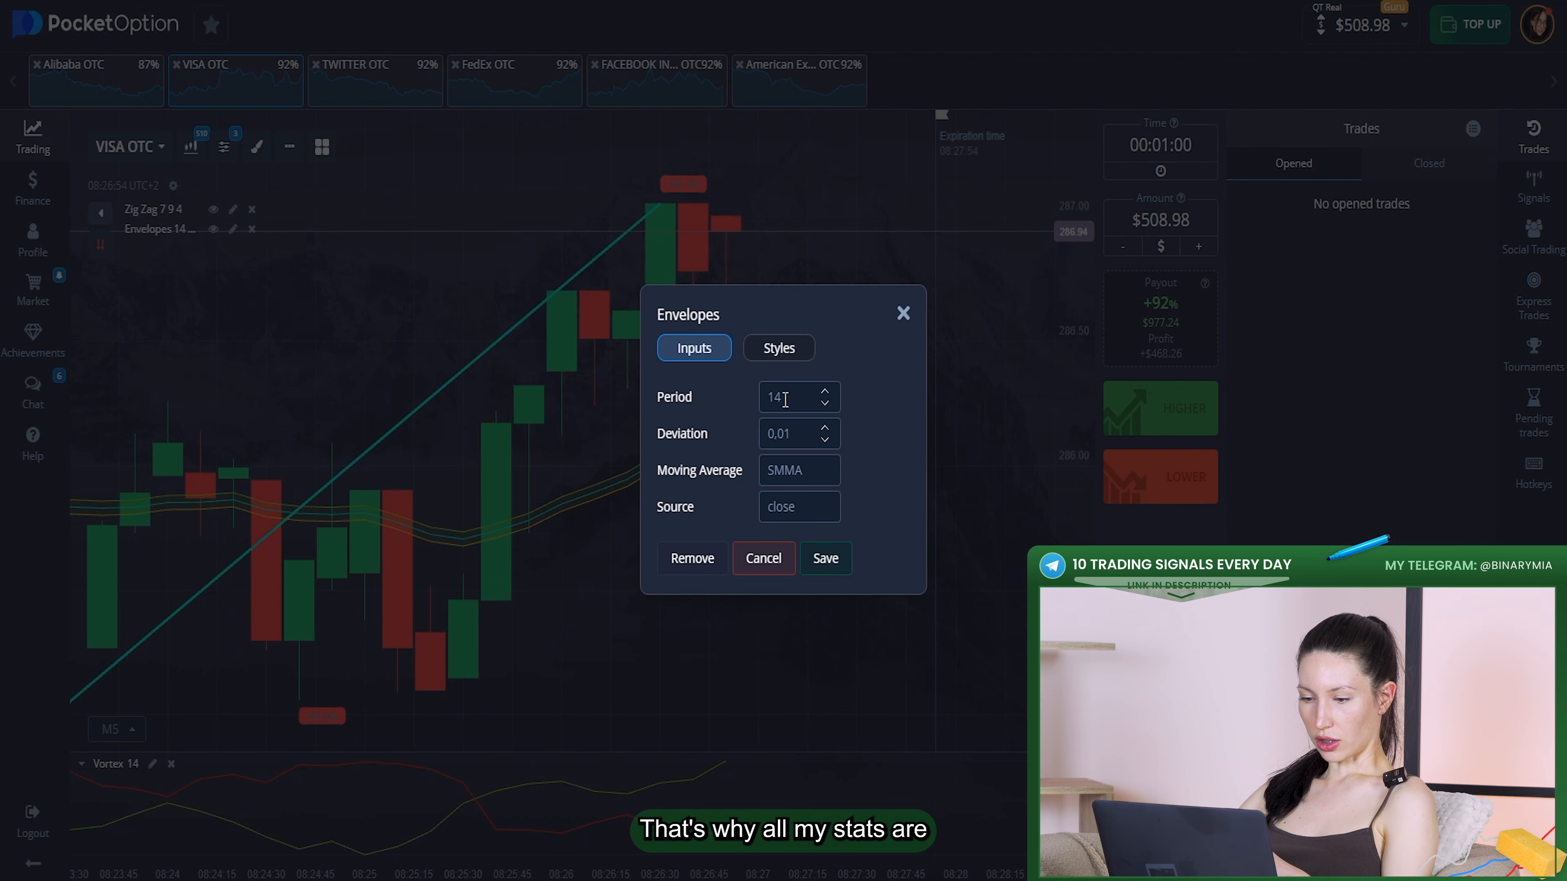
type("10")
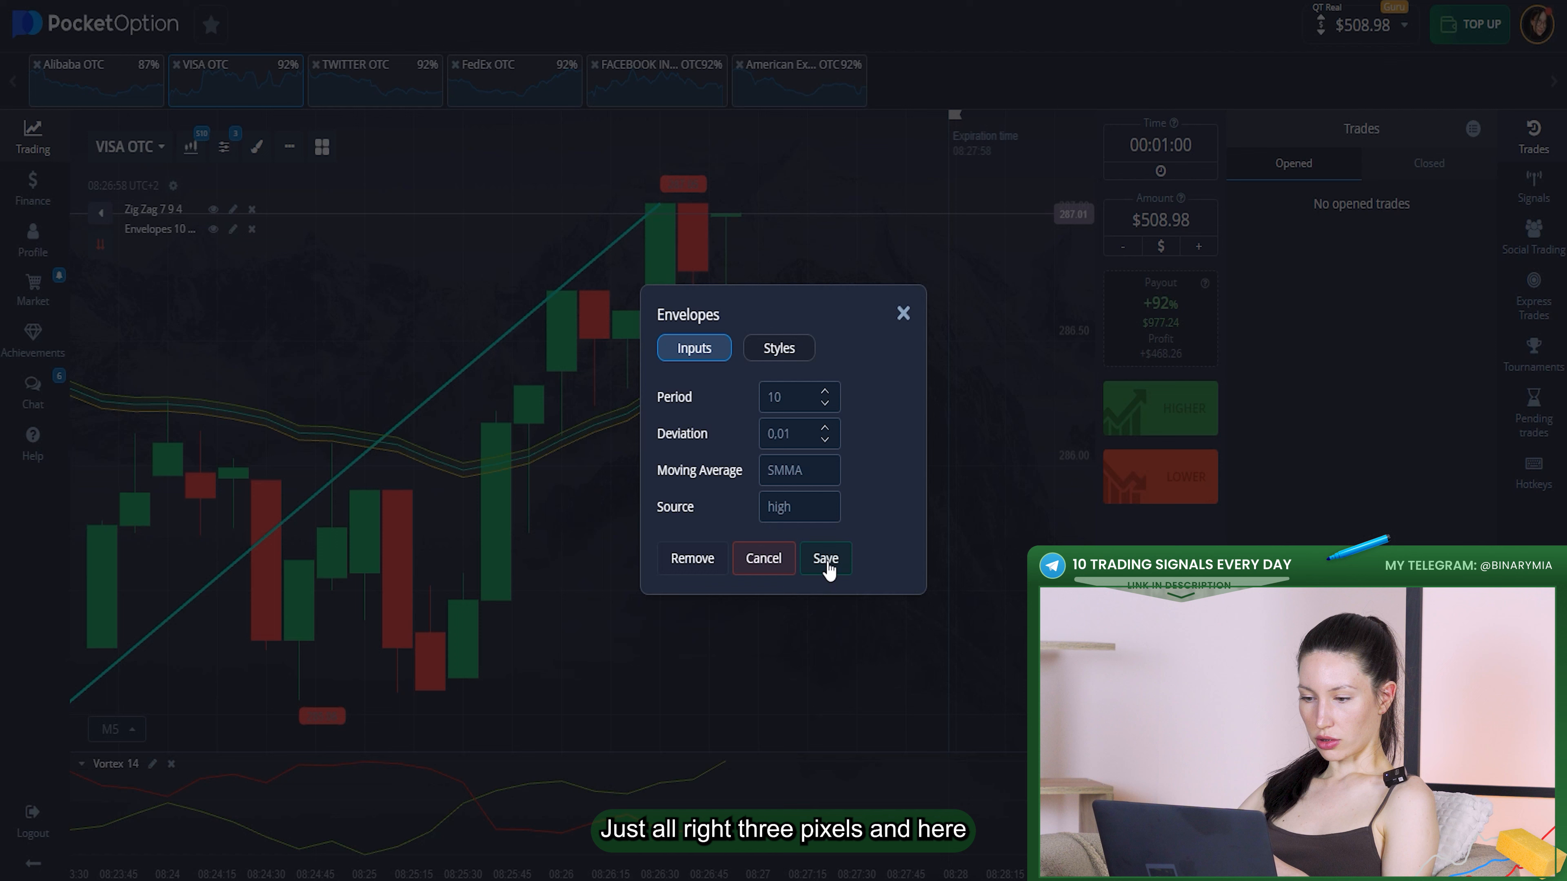
Thicken the Envelopes band lines to 3px and save the indicator settings.
left_click(779, 348)
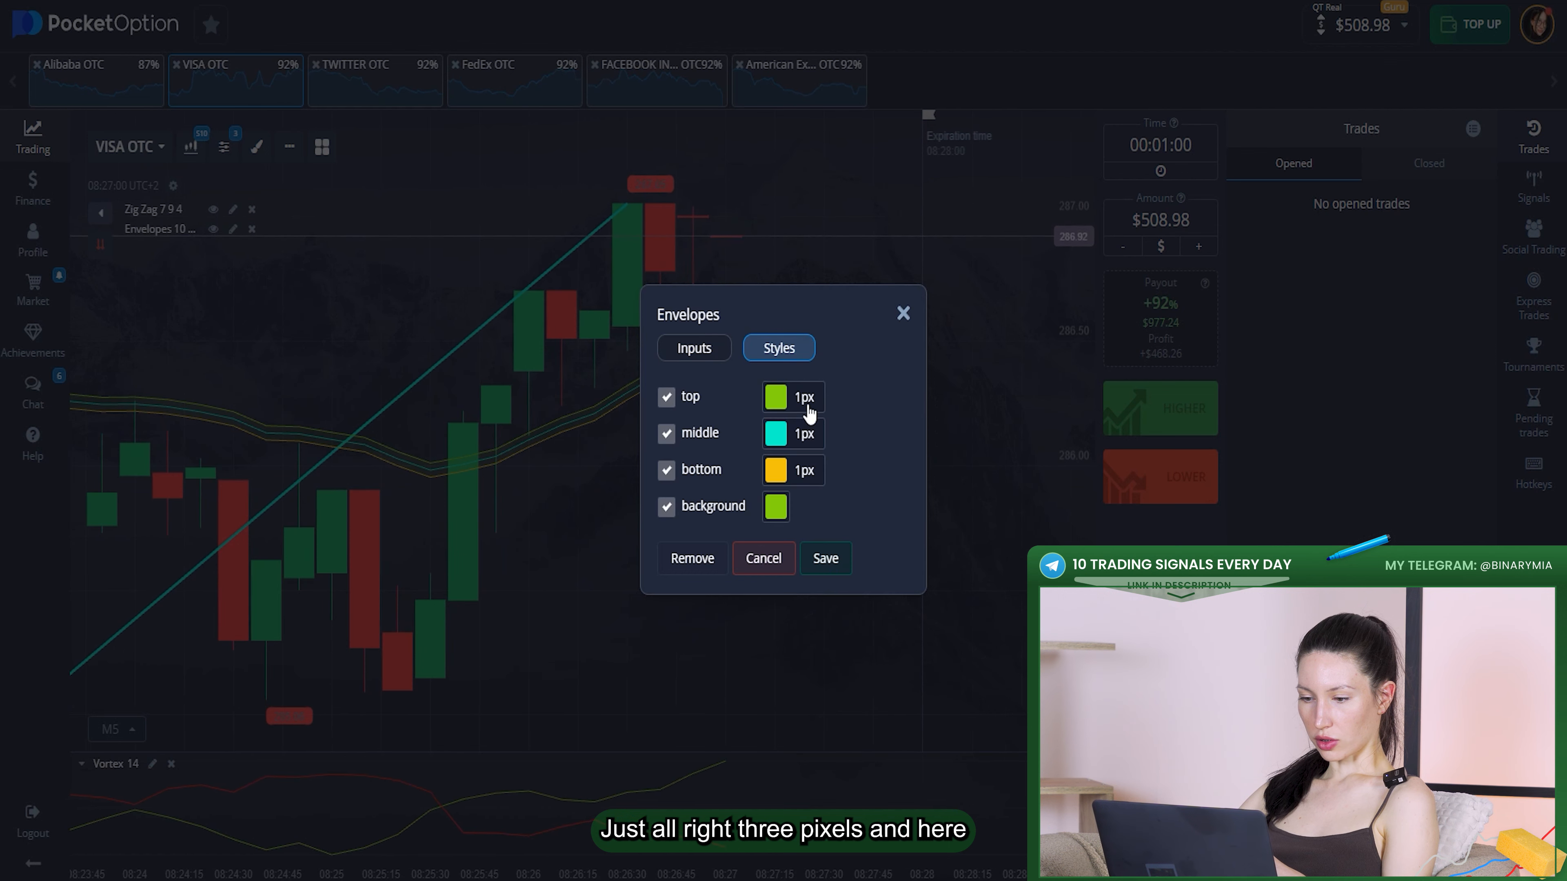
left_click(804, 398)
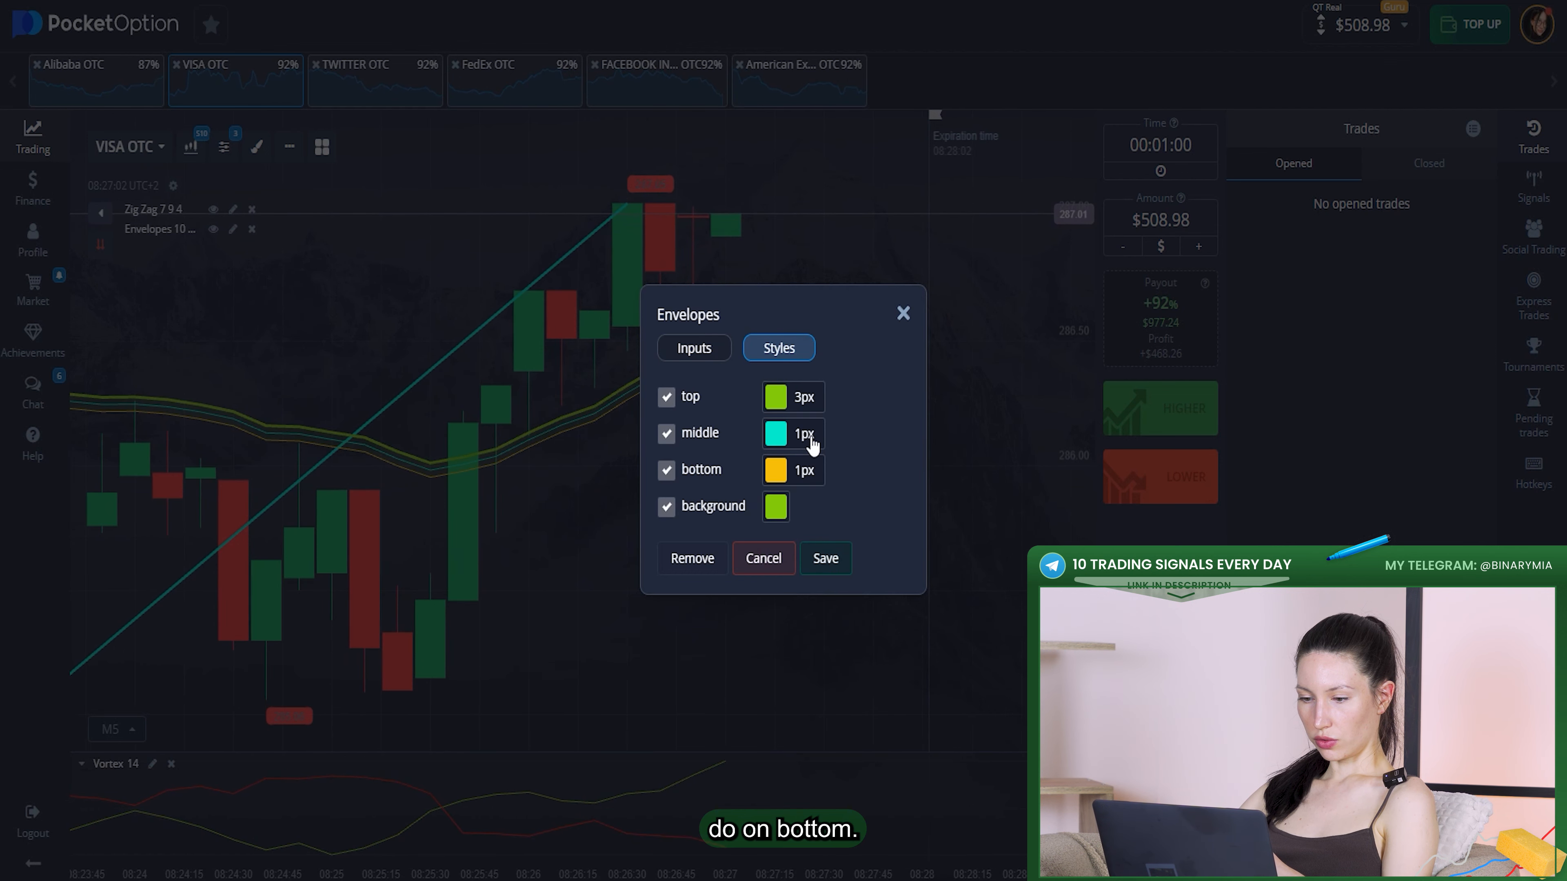
left_click(806, 434)
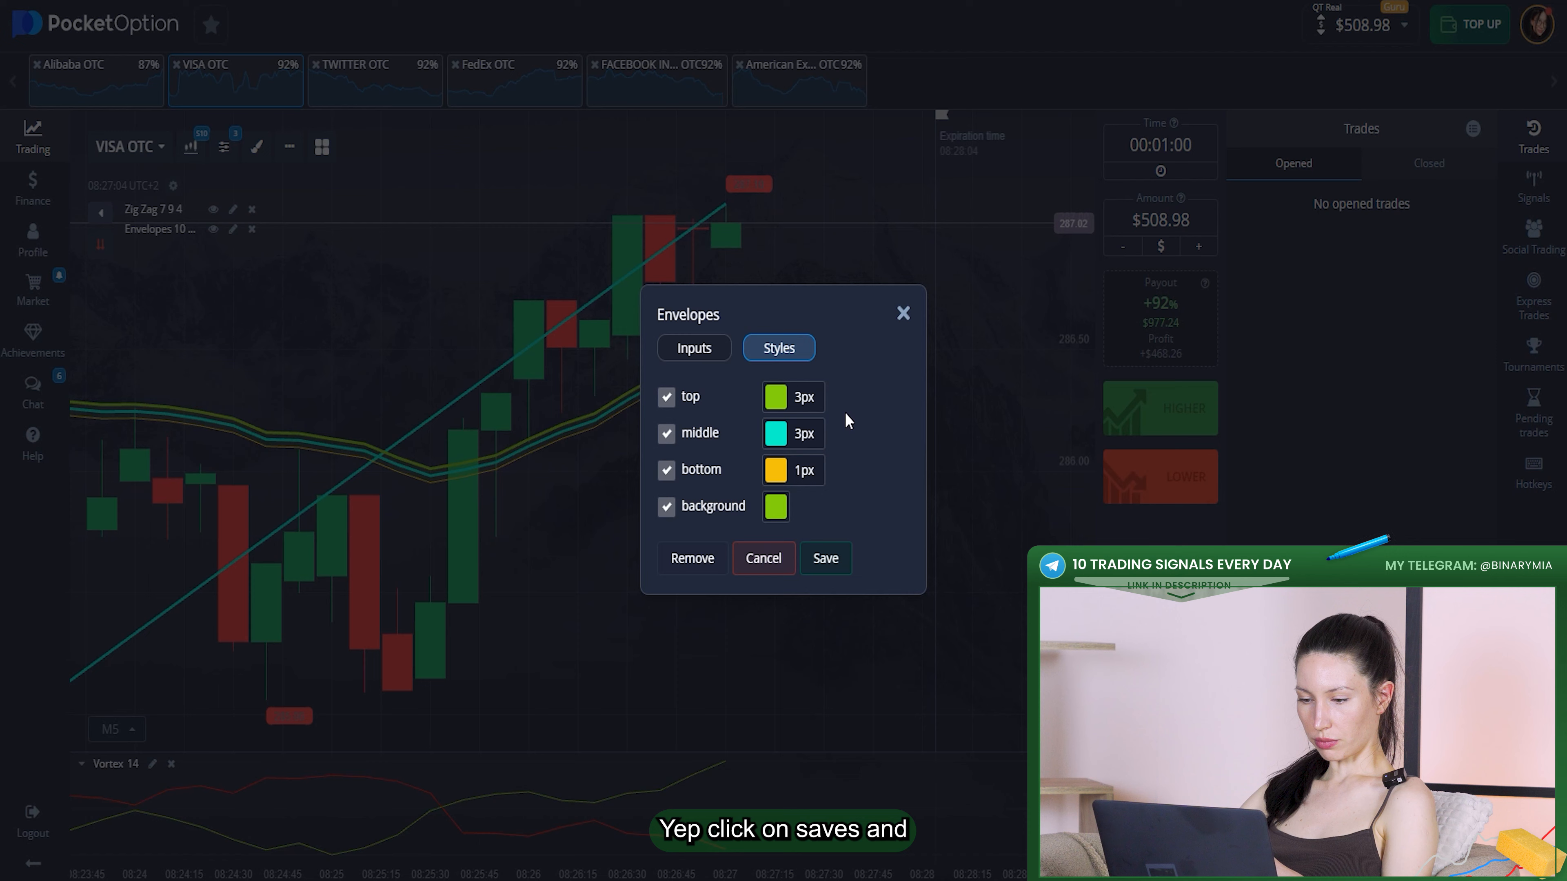
left_click(775, 470)
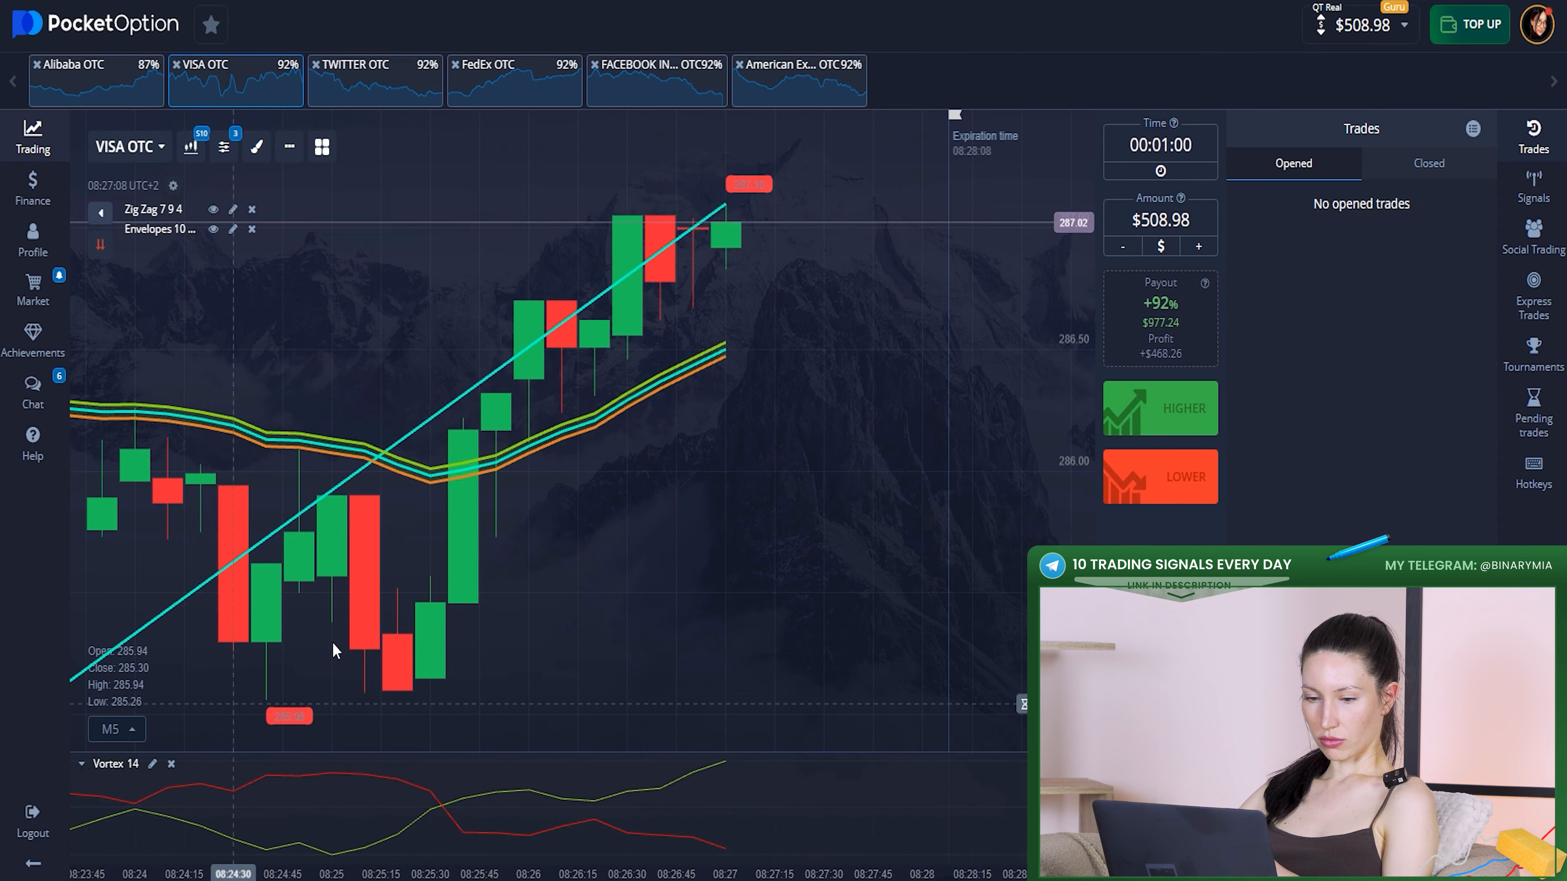
left_click(118, 728)
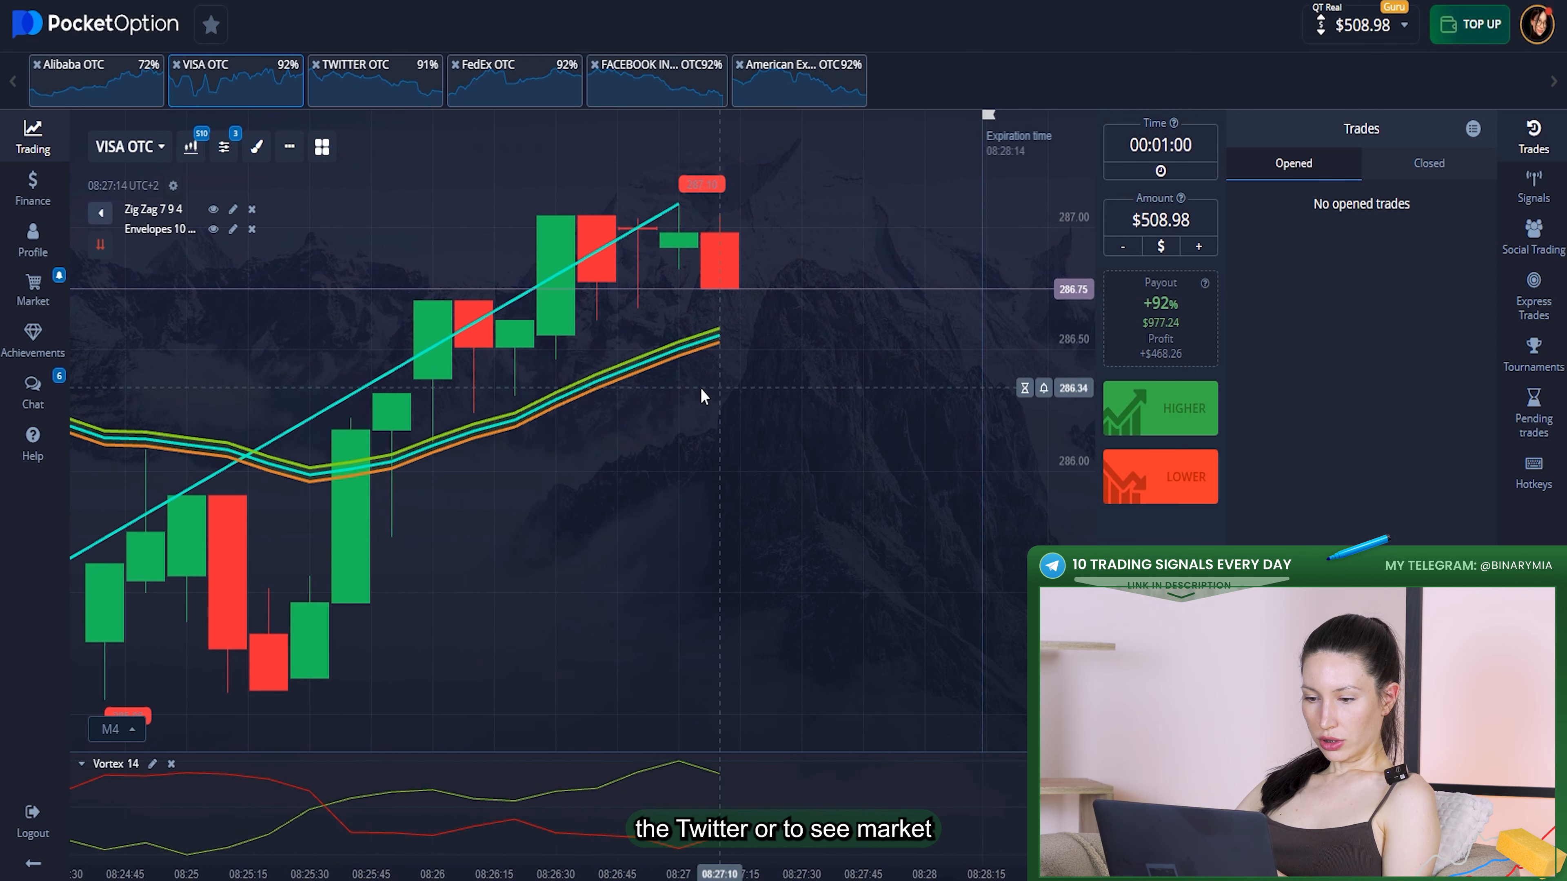
Switch the chart from Twitter to the American Express OTC asset.
left_click(366, 78)
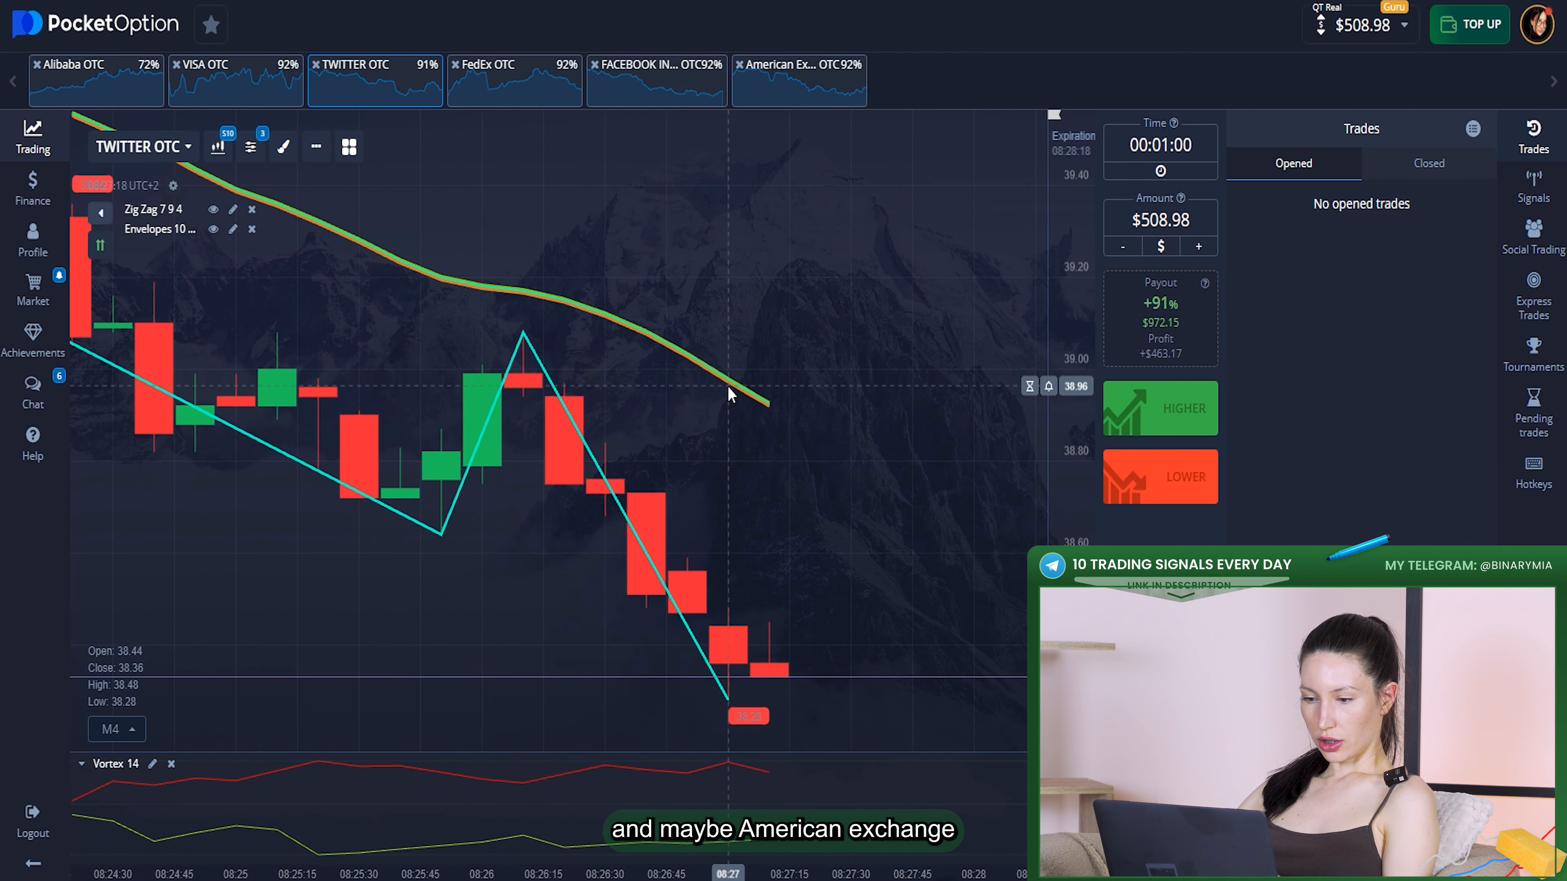
left_click(802, 78)
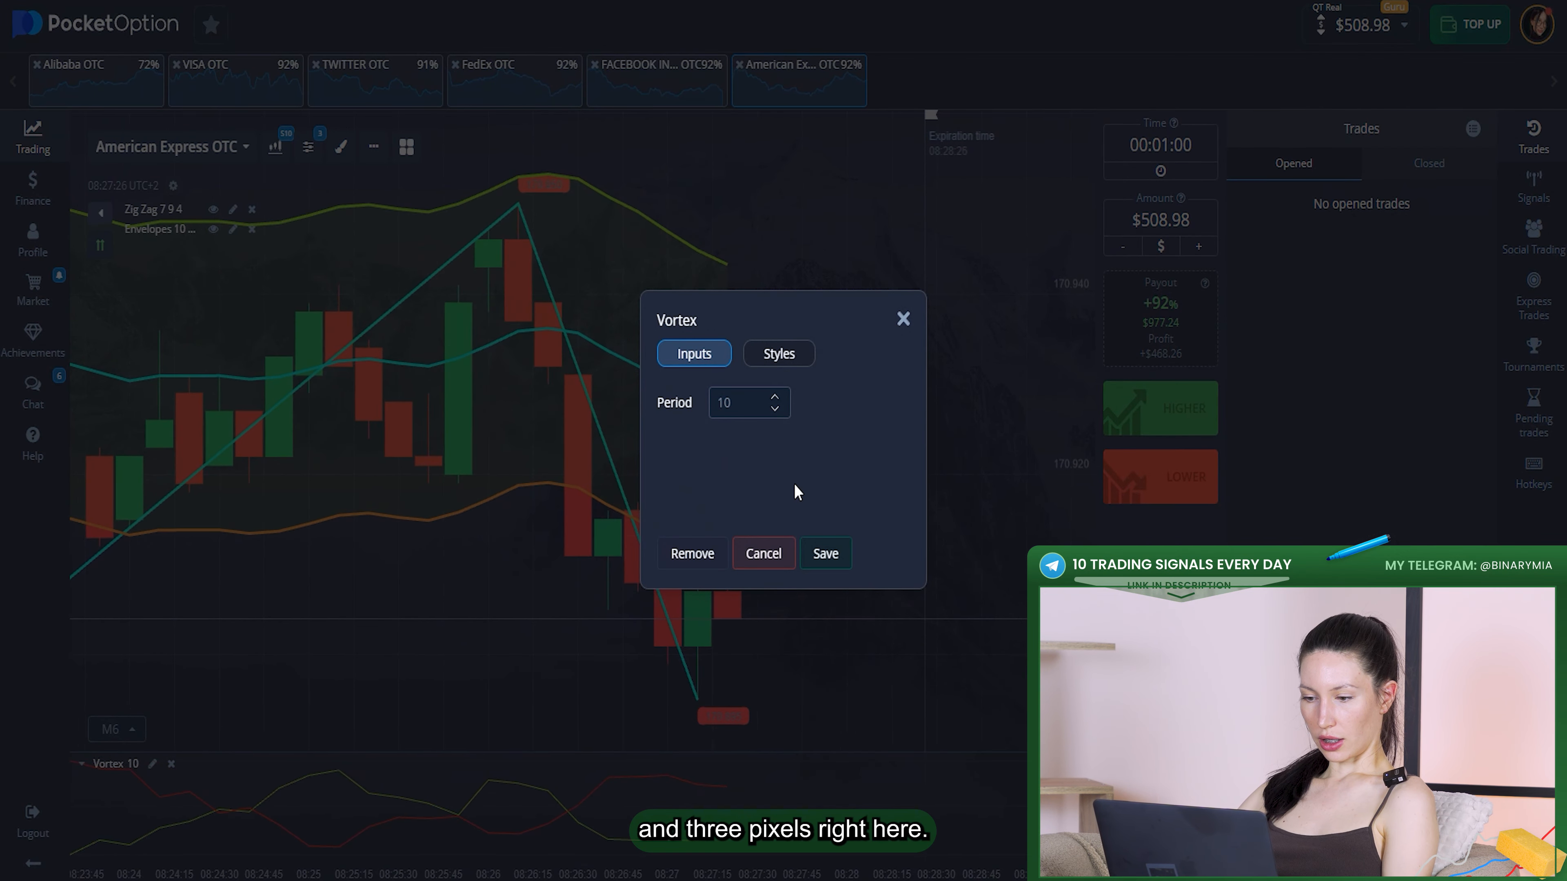
Save the Vortex indicator at period 10 on the American Express OTC chart.
left_click(778, 353)
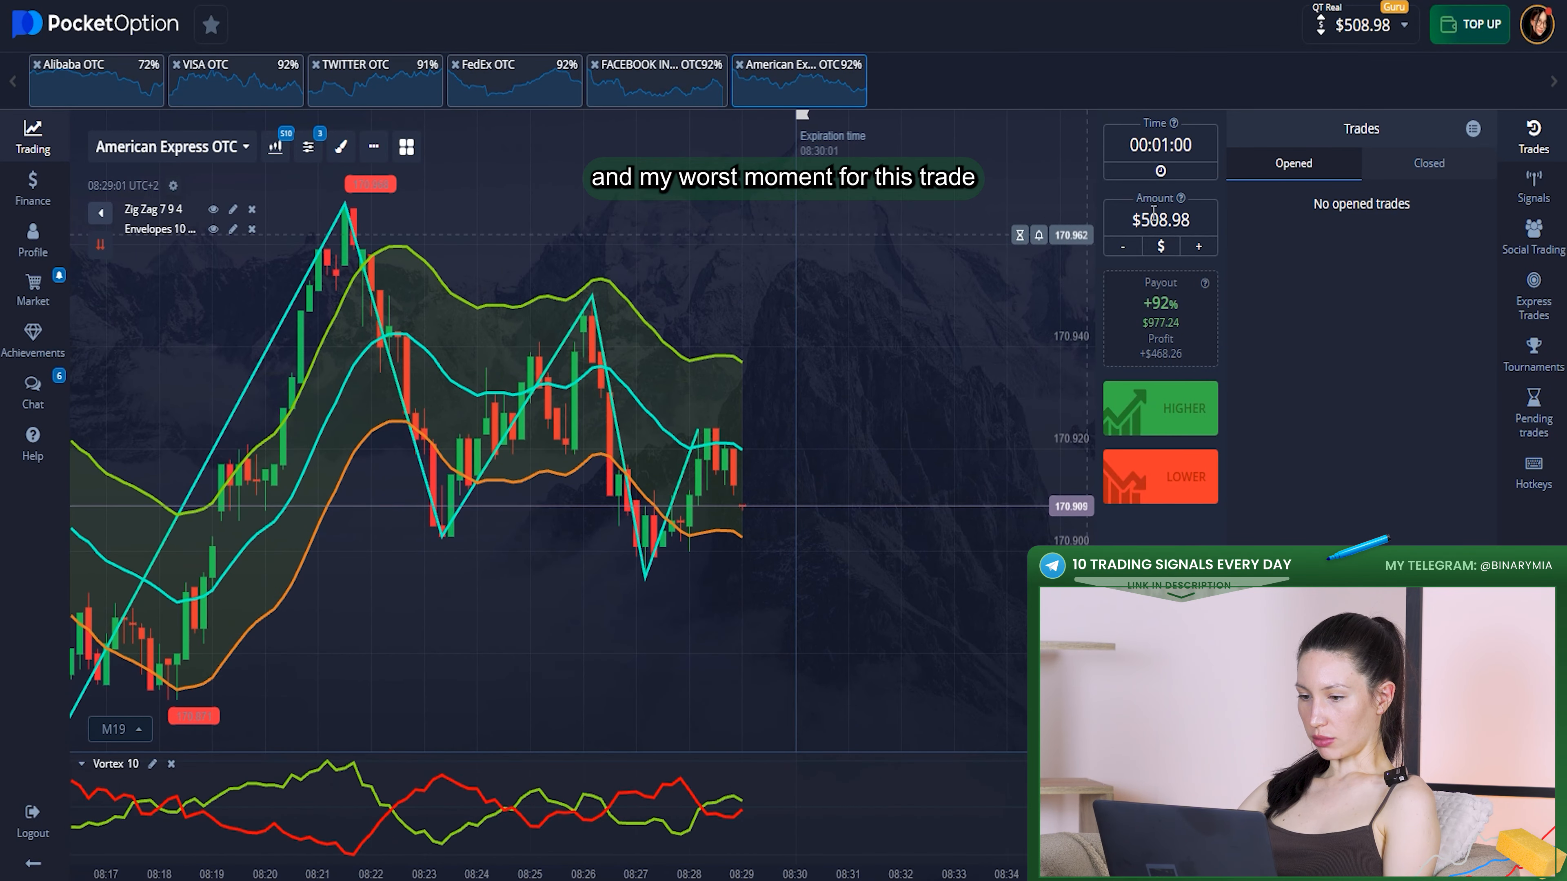
Place a $500 HIGHER trade on American Express OTC and let it win to $968.98.
left_click(1160, 220)
type("$500")
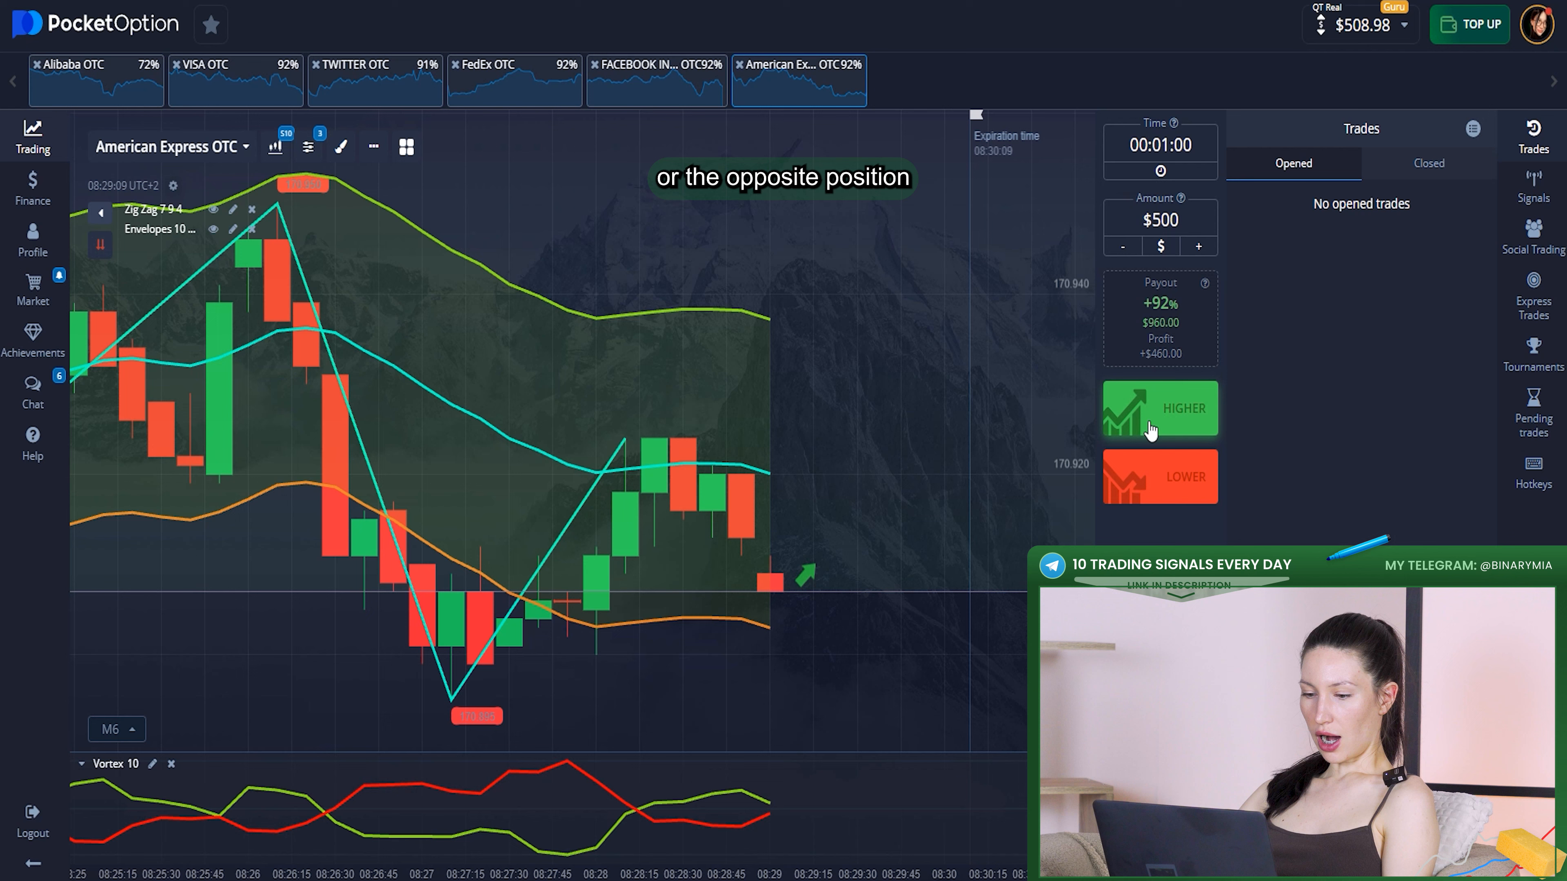
left_click(1158, 408)
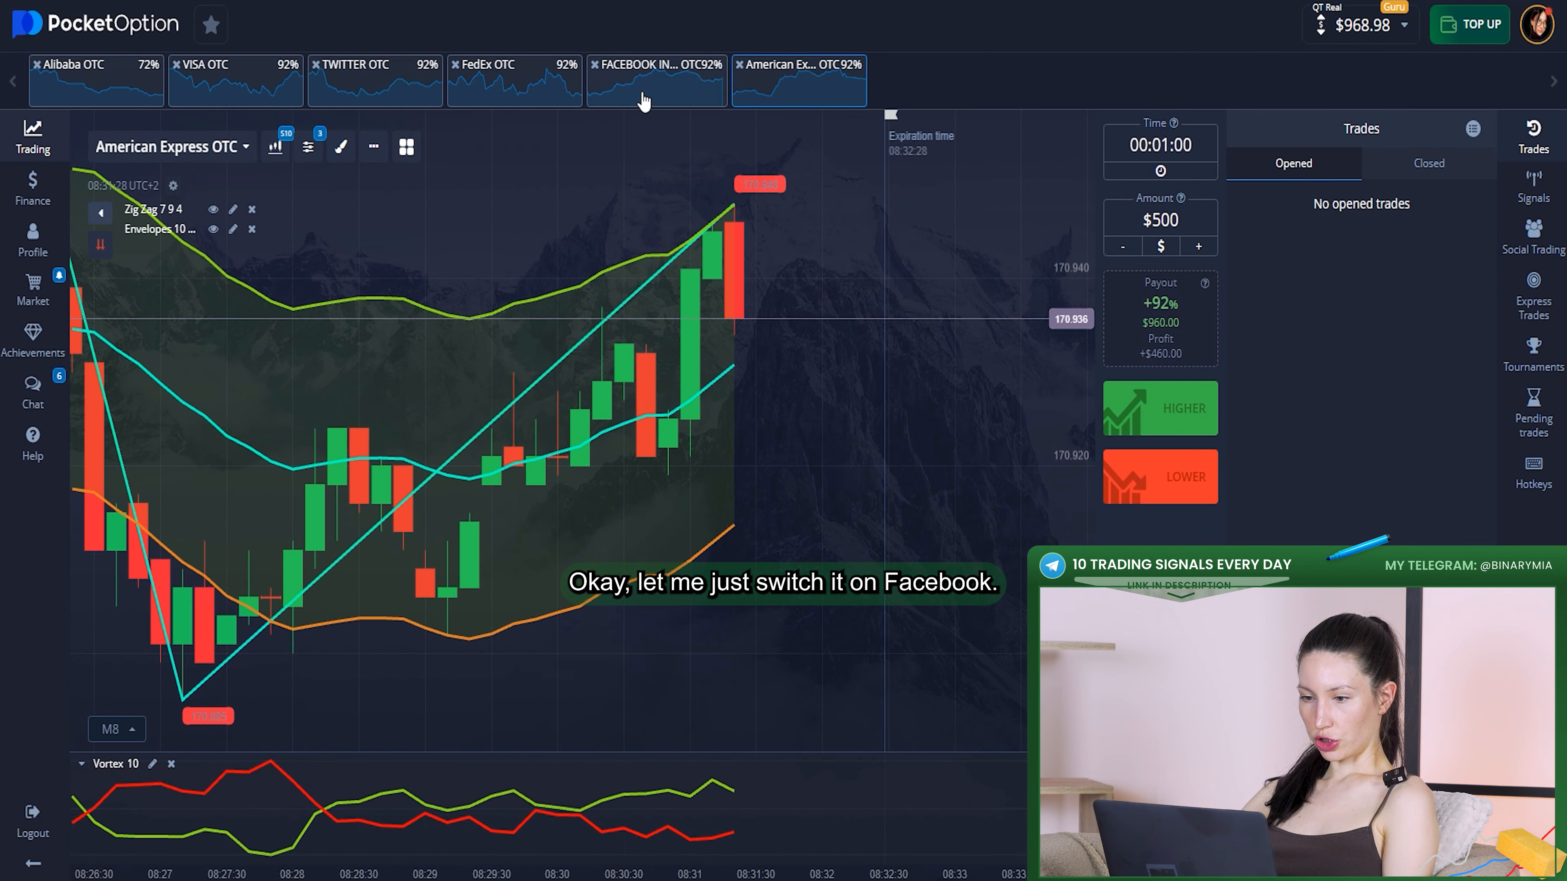
Switch to FACEBOOK INC OTC and enter a $900 trade amount.
left_click(655, 85)
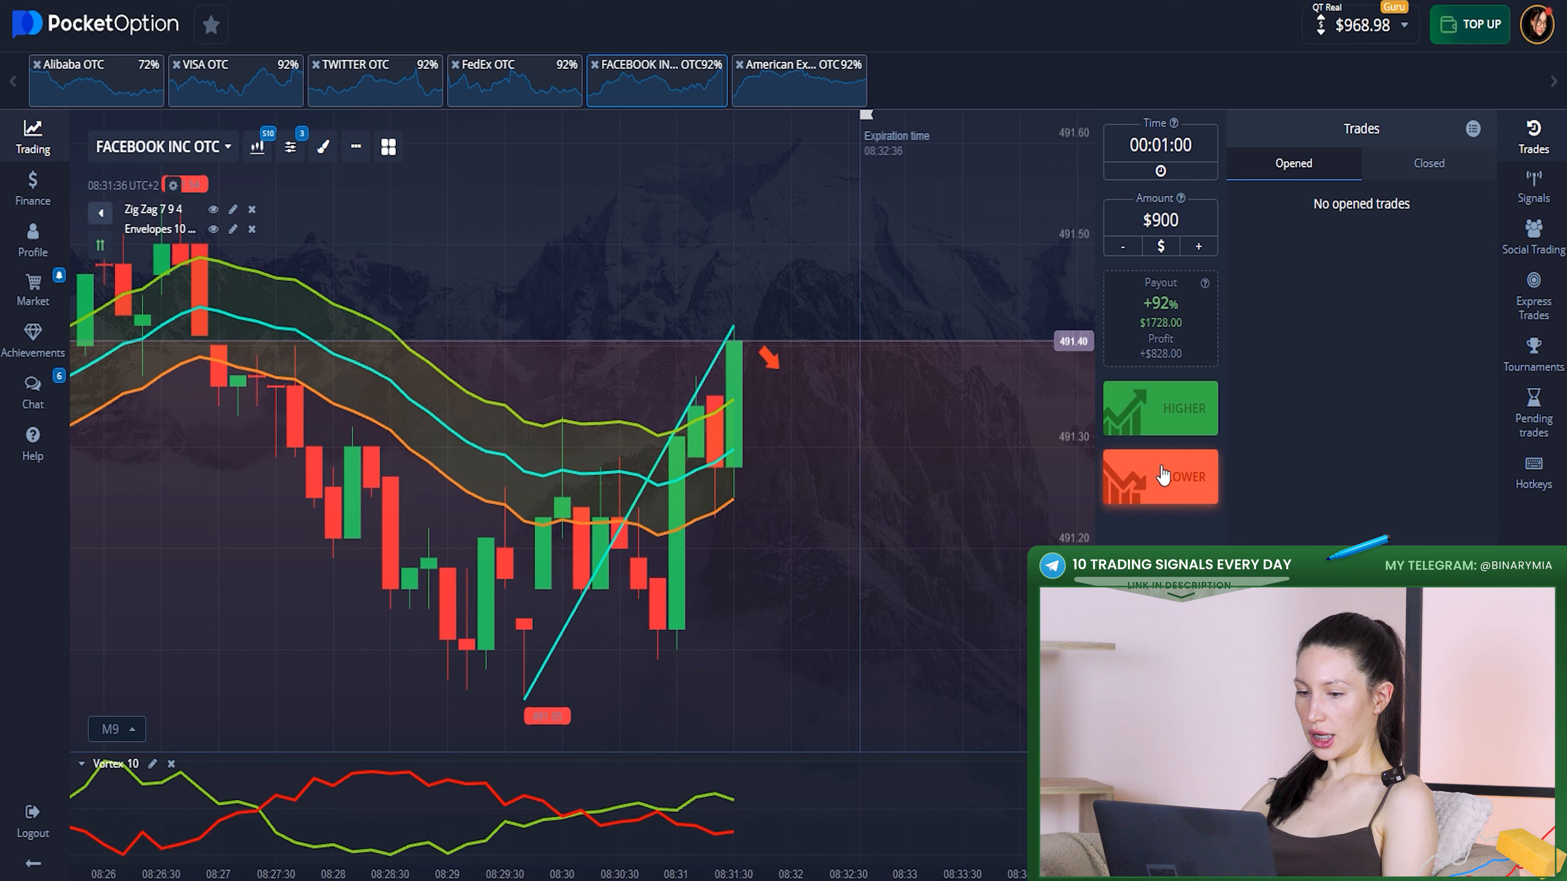
left_click(1166, 478)
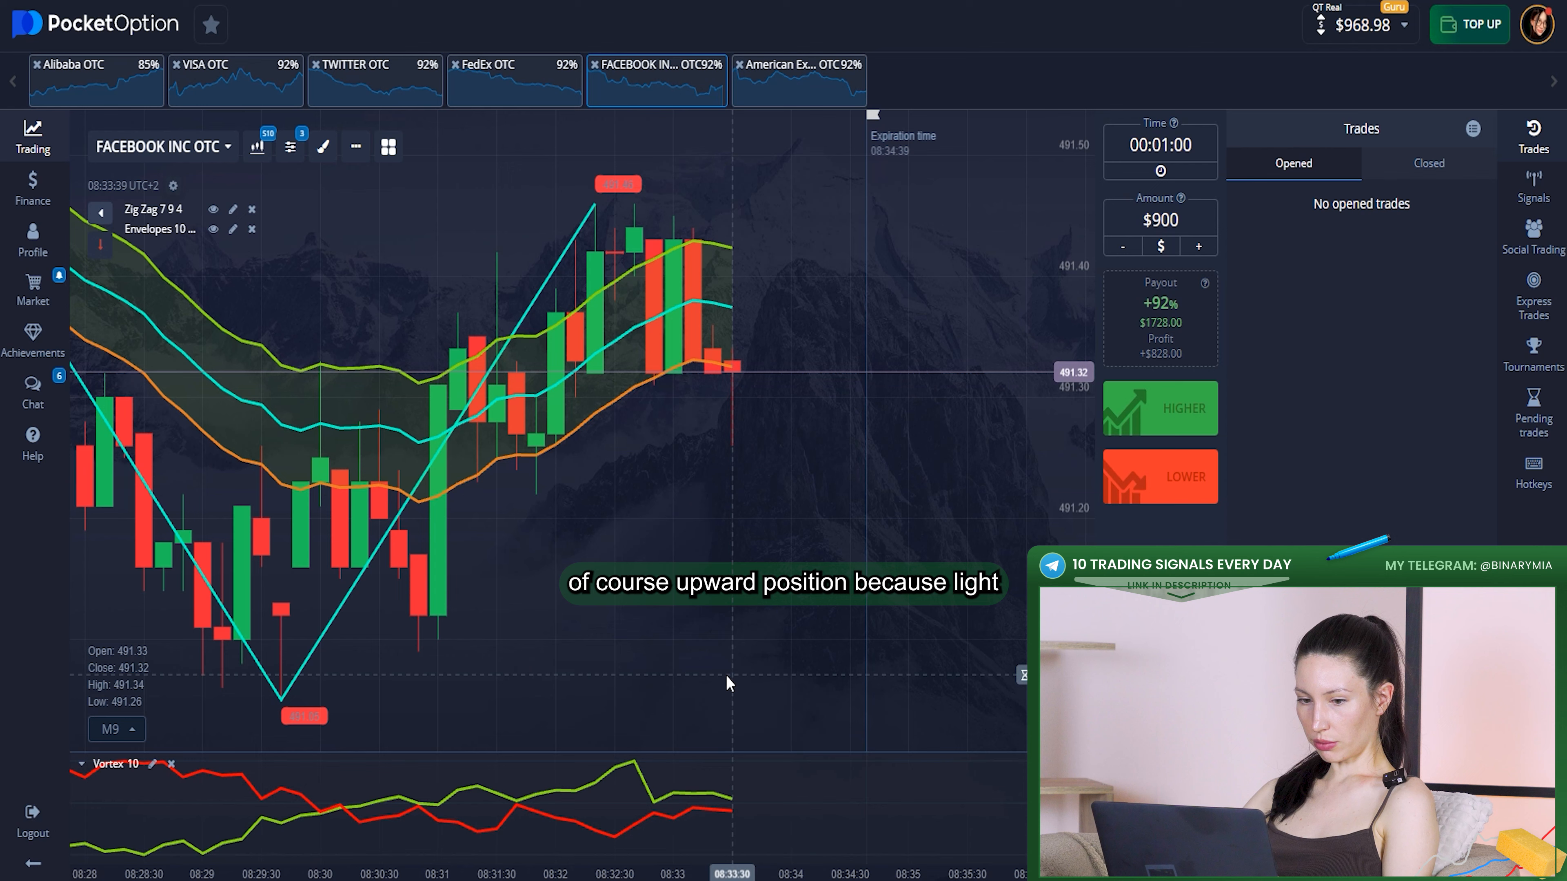
mouse_move(868, 549)
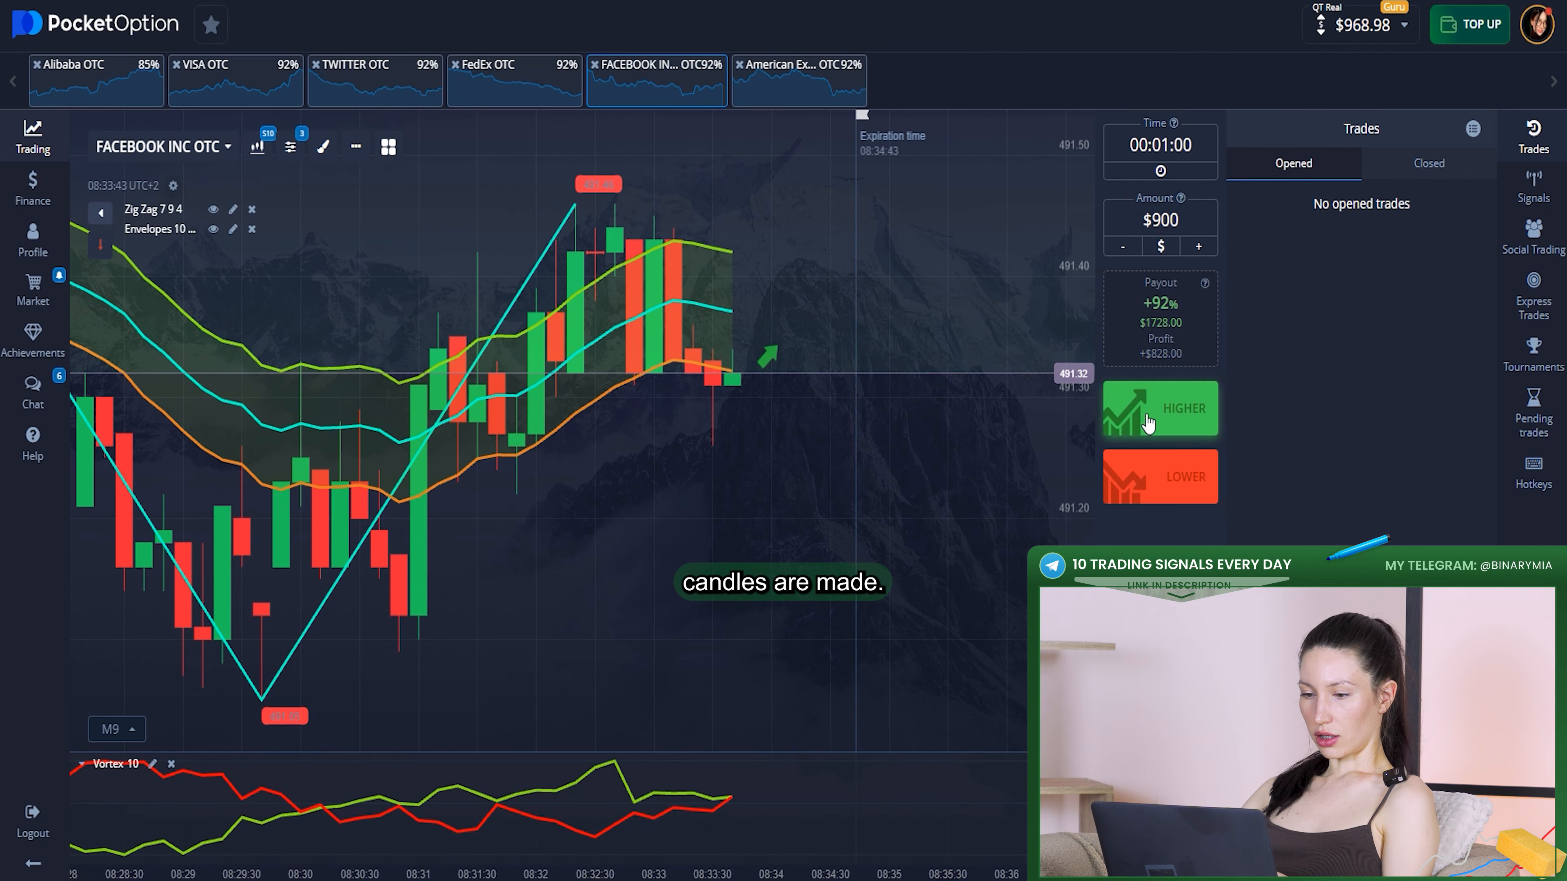
Place a $900 HIGHER trade on Facebook OTC, winning to $1796.98, then load Alibaba OTC.
left_click(1160, 408)
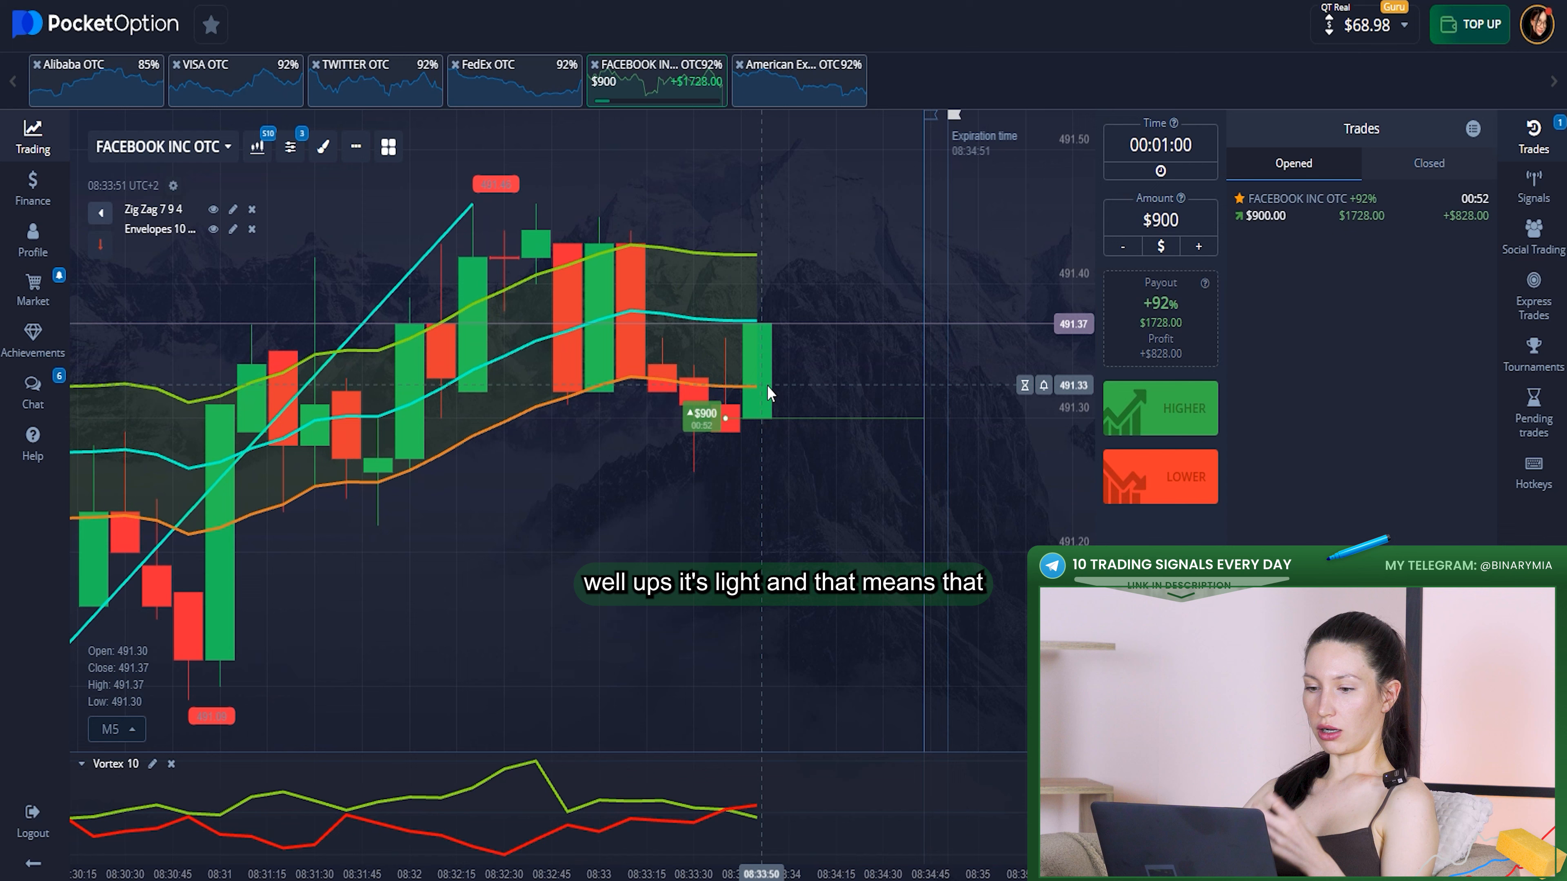
mouse_move(581, 331)
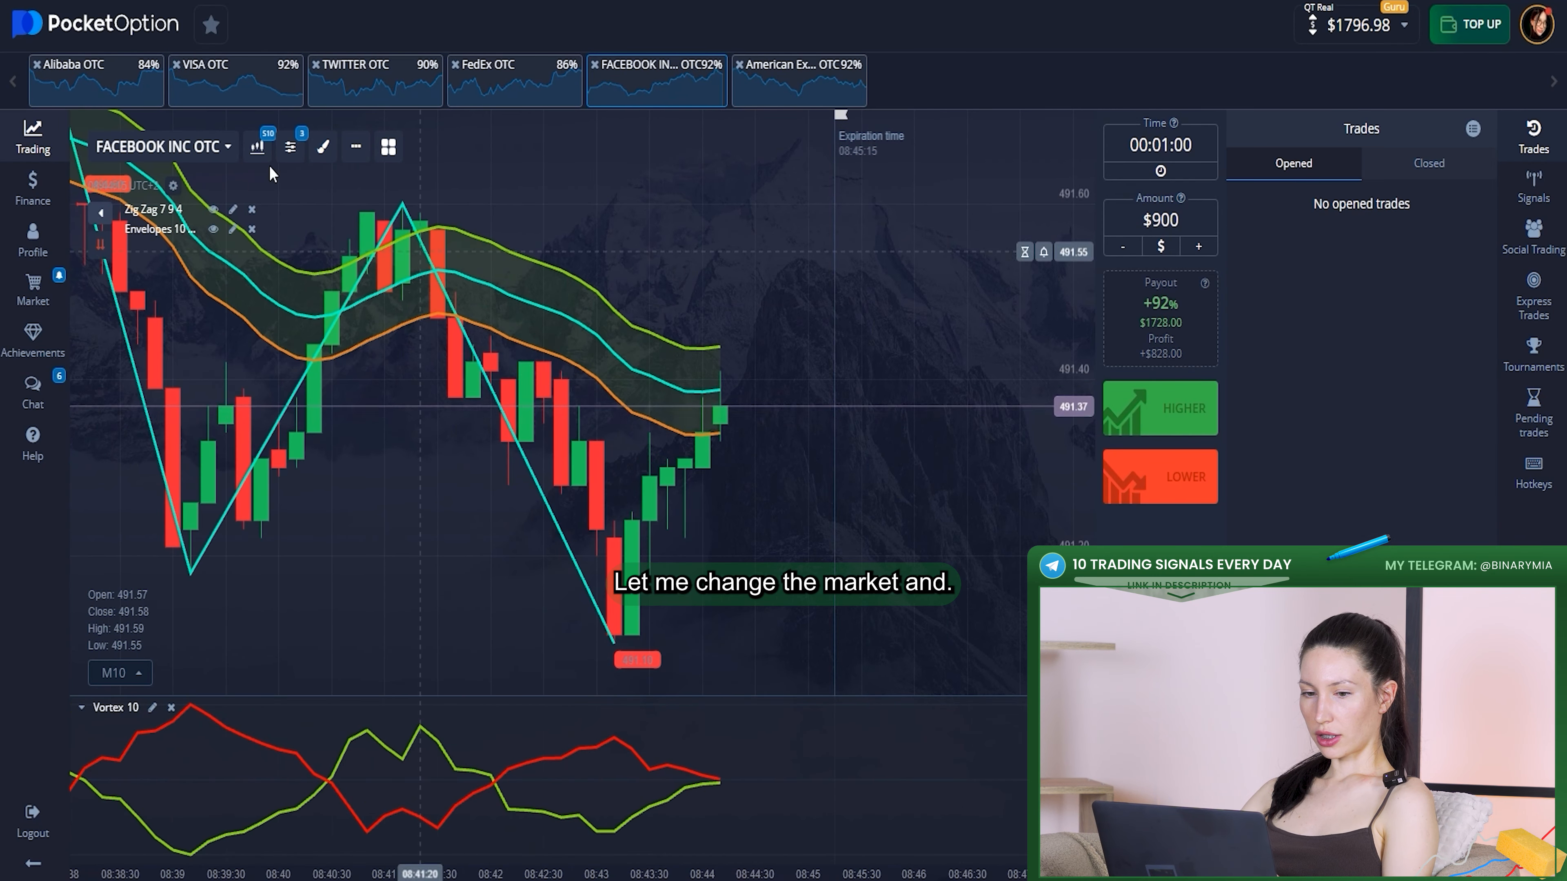
left_click(94, 80)
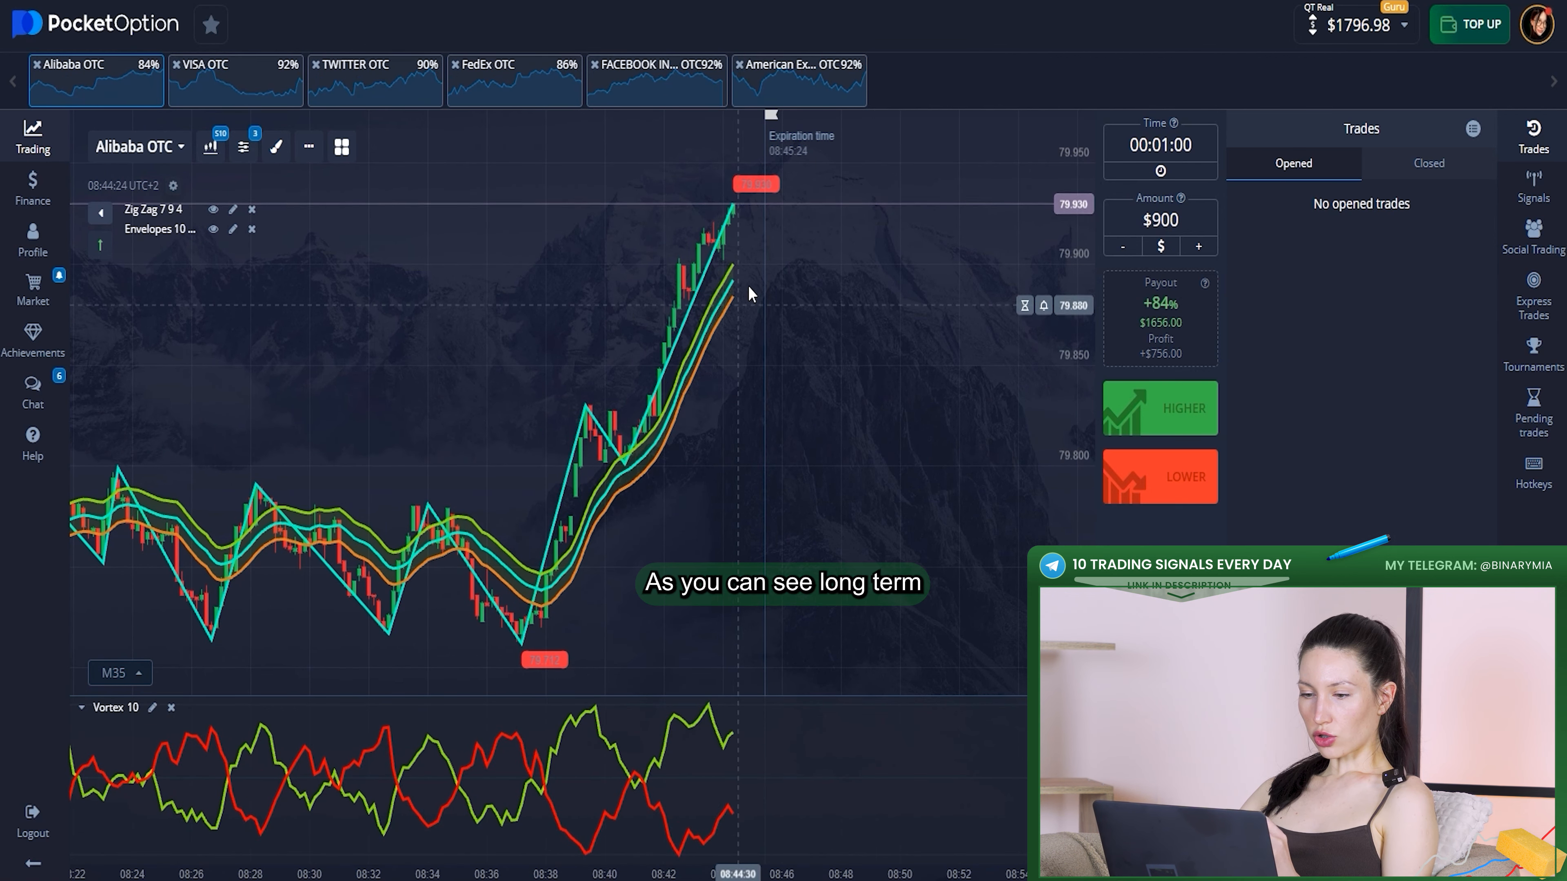
Place a $1,500 HIGHER trade on Alibaba OTC that closes in profit at $3,056.98.
left_click(1198, 247)
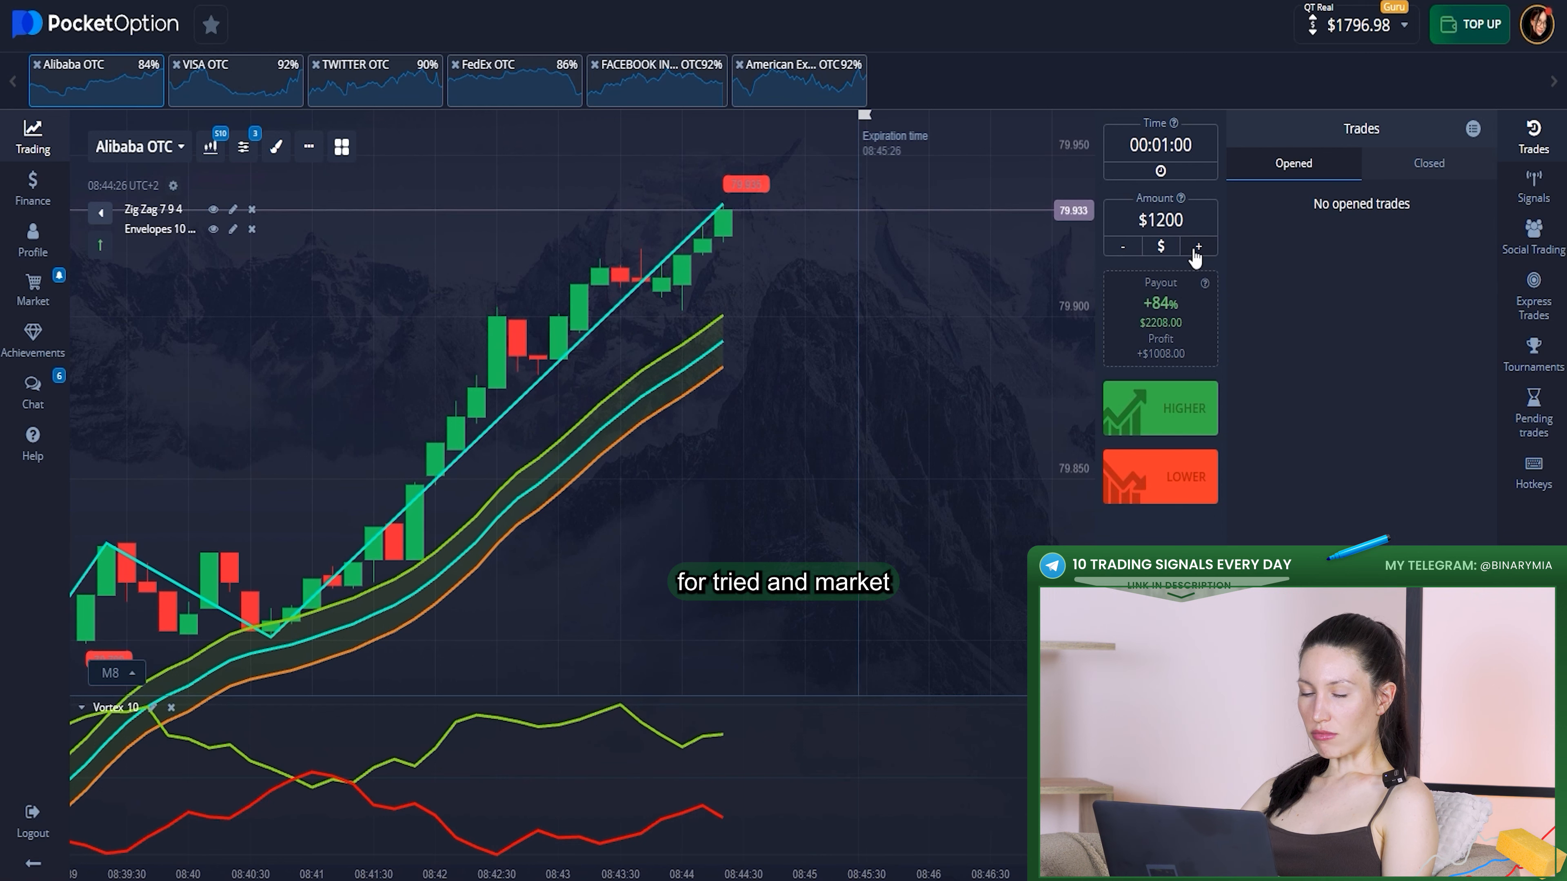
left_click(1160, 408)
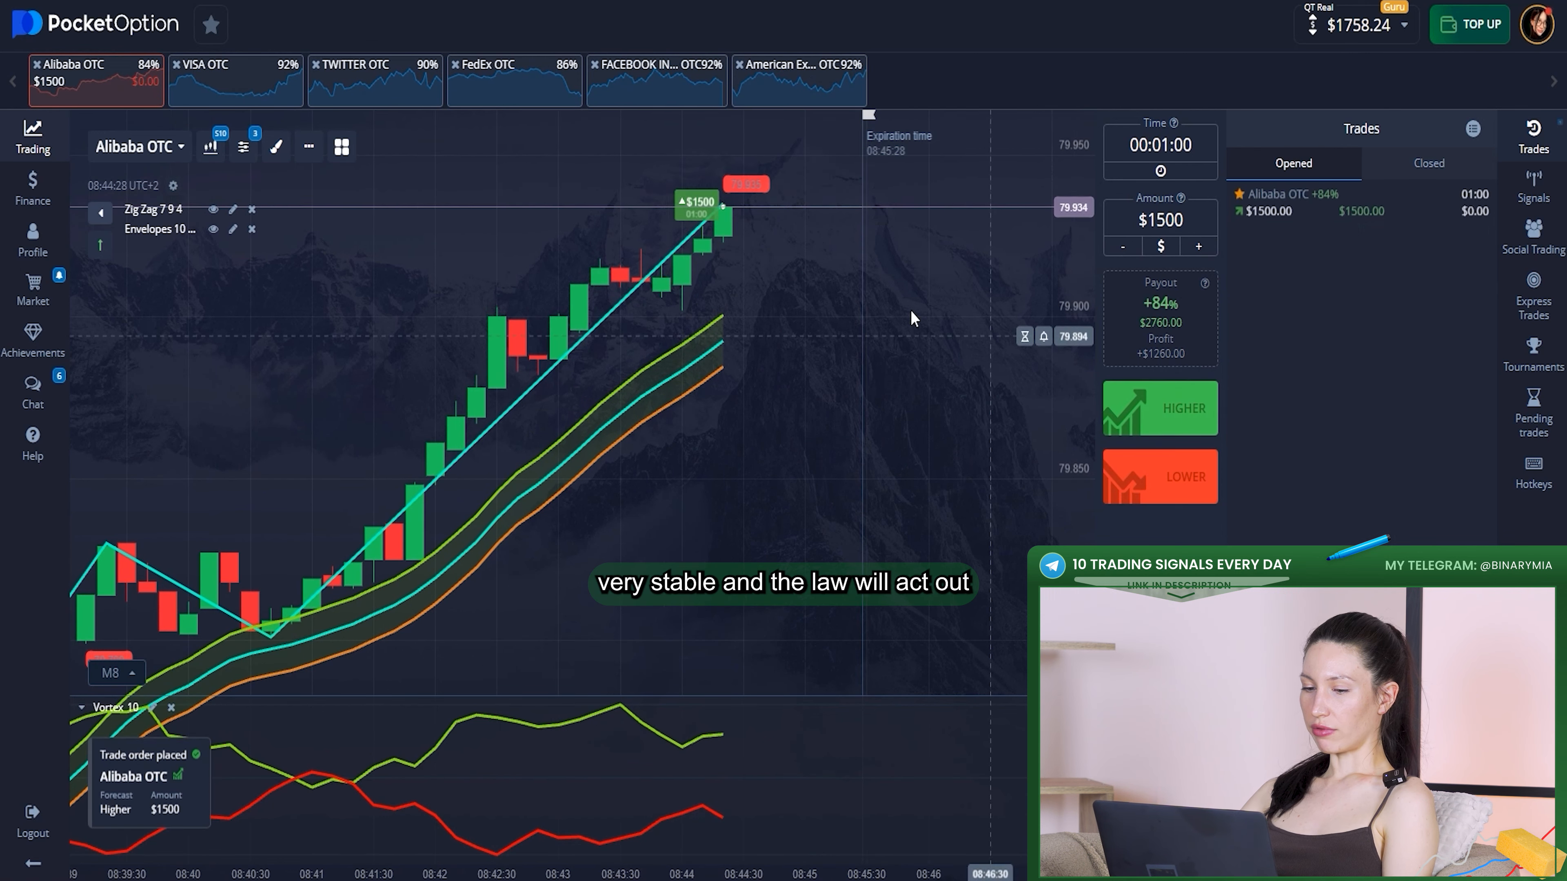
left_click(117, 674)
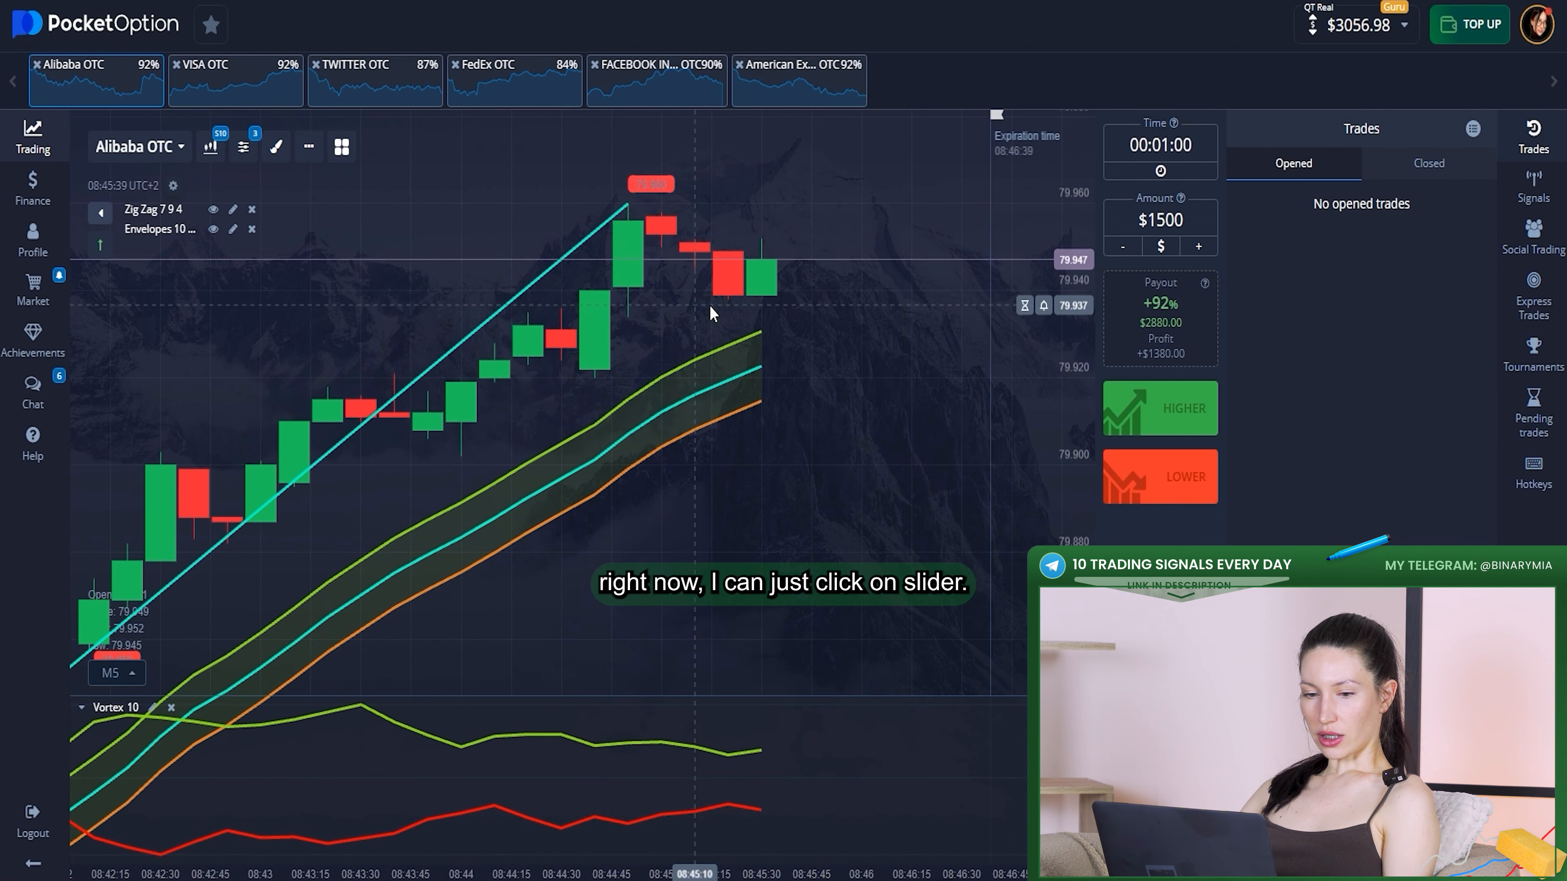
Submit a $3000 withdrawal request via Tether (USDT) TRC-20 from the Finance > Withdrawal form.
left_click(33, 183)
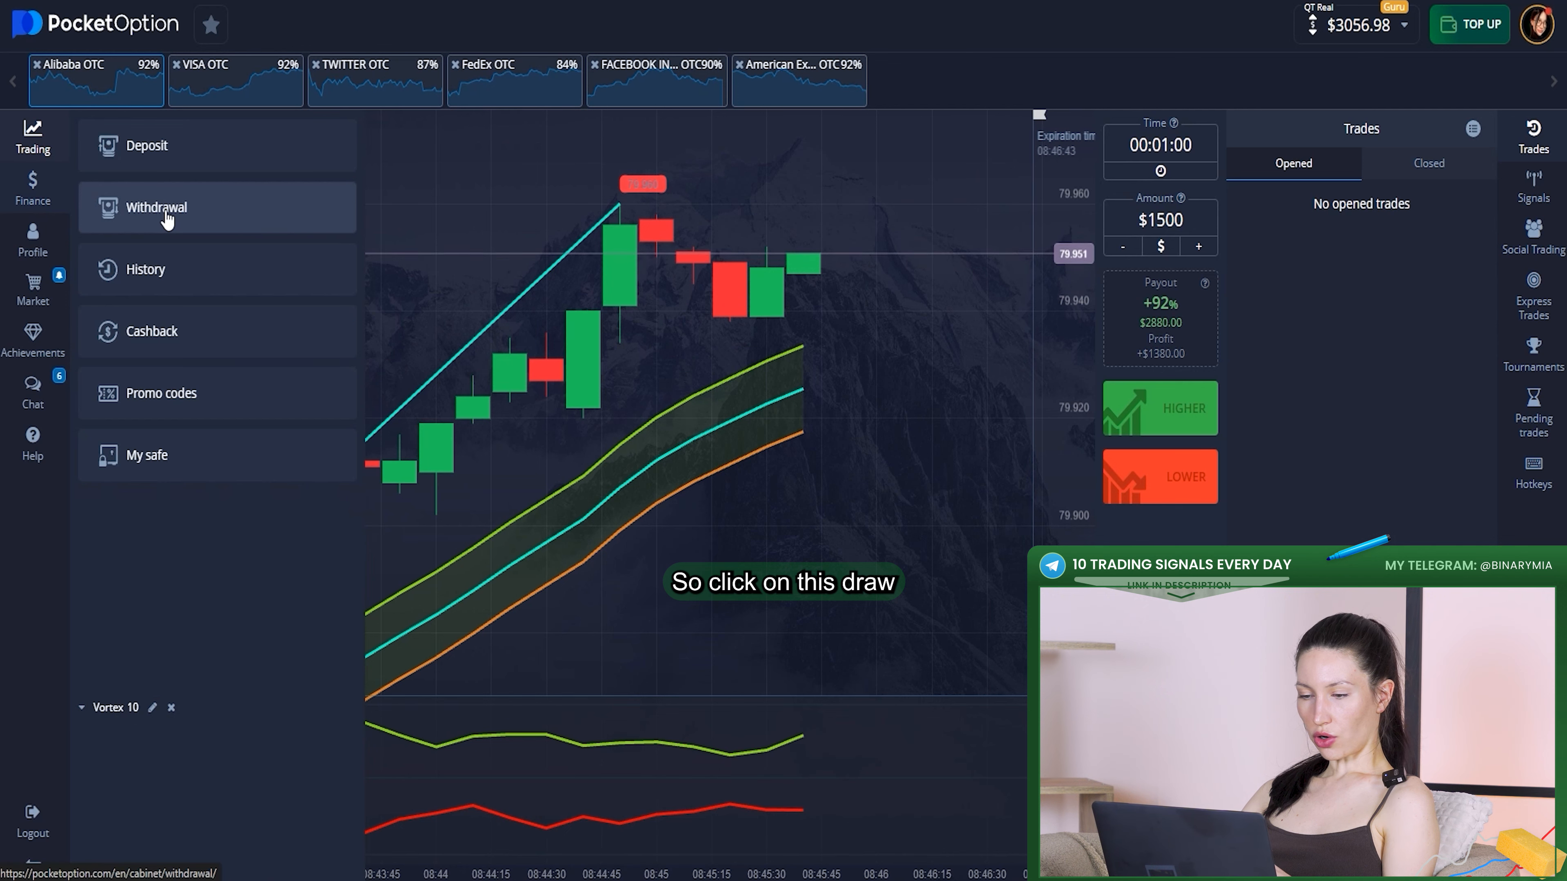
left_click(157, 207)
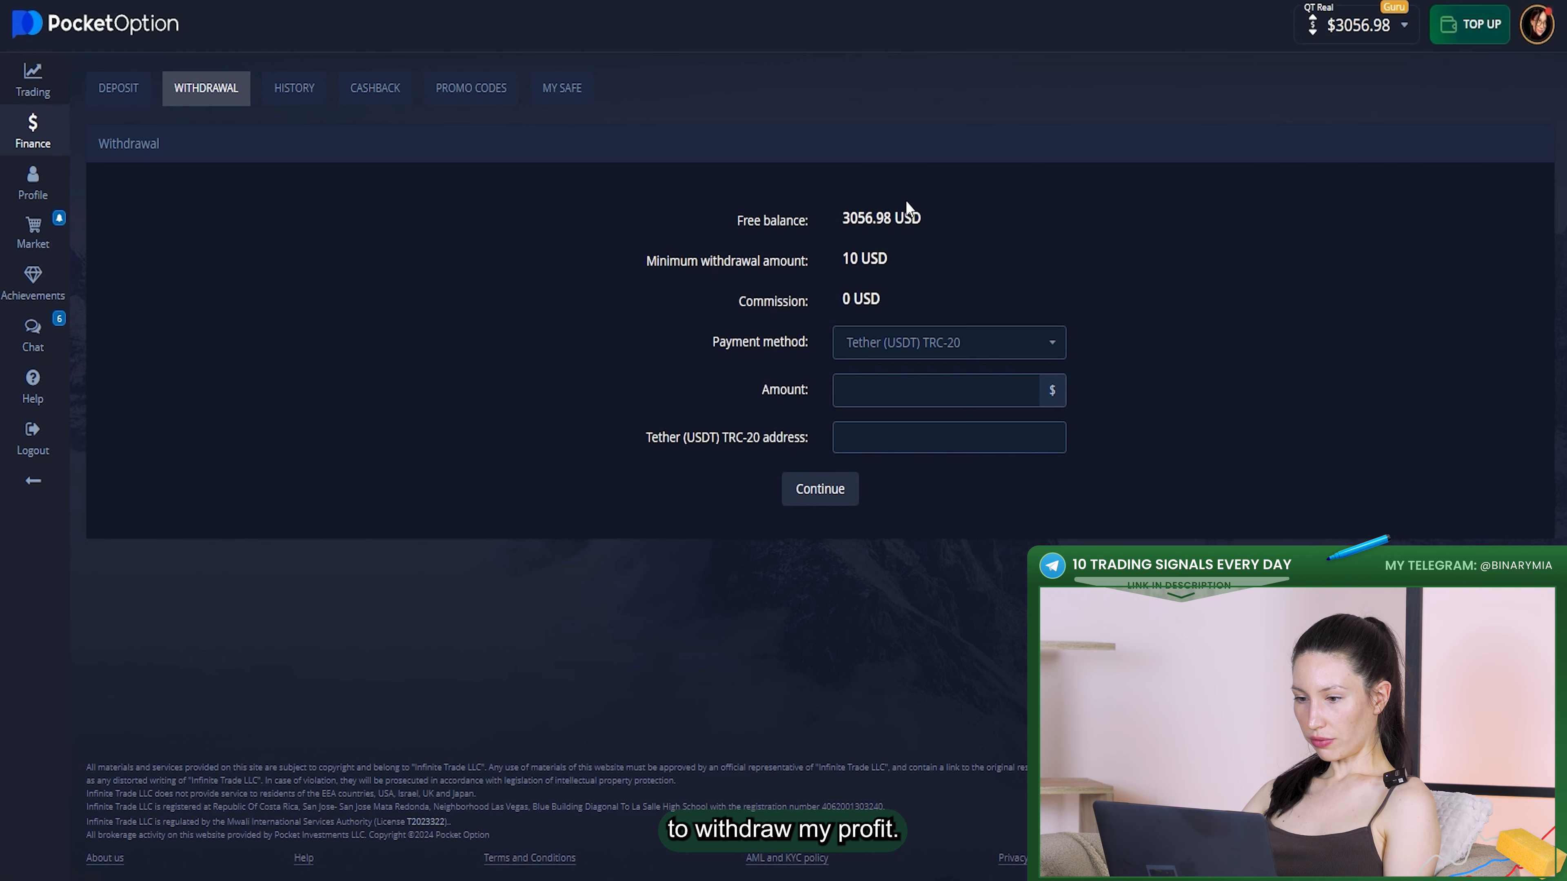
left_click(950, 342)
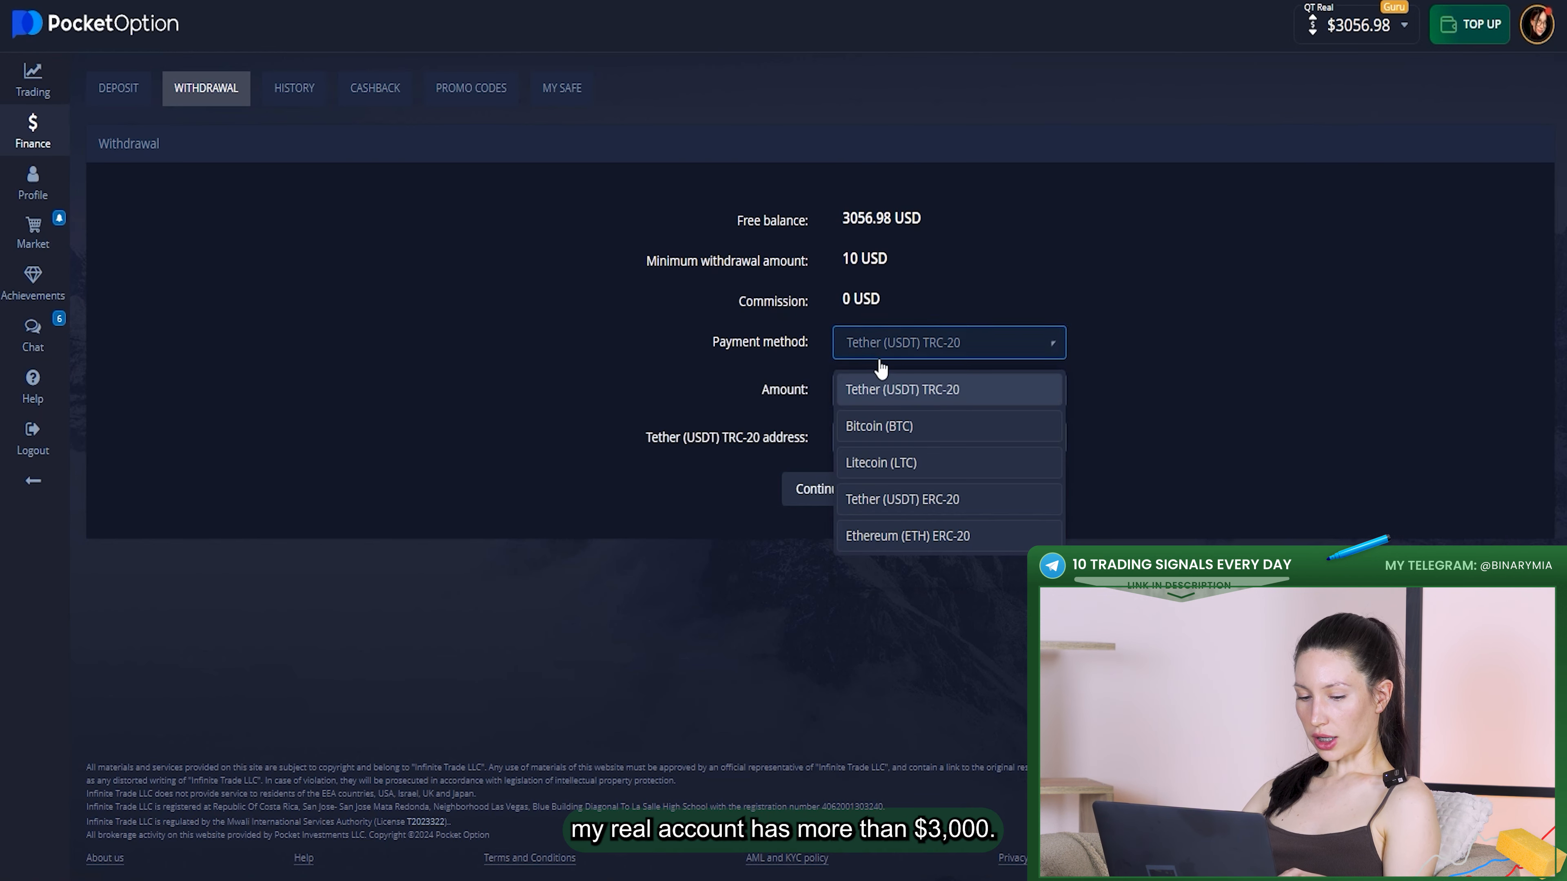
left_click(900, 389)
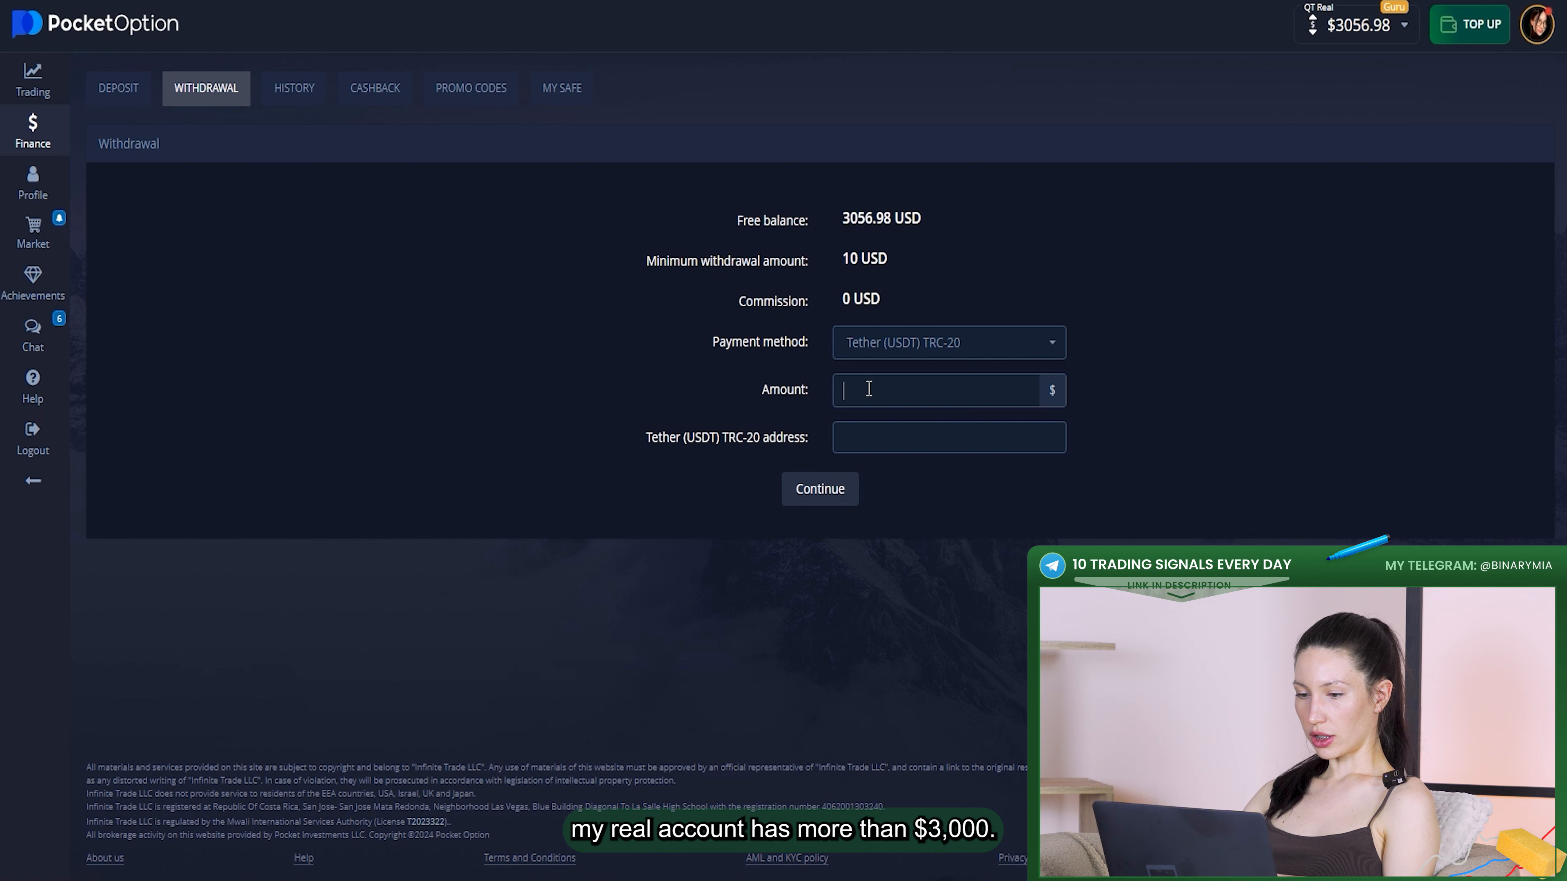
type("3000")
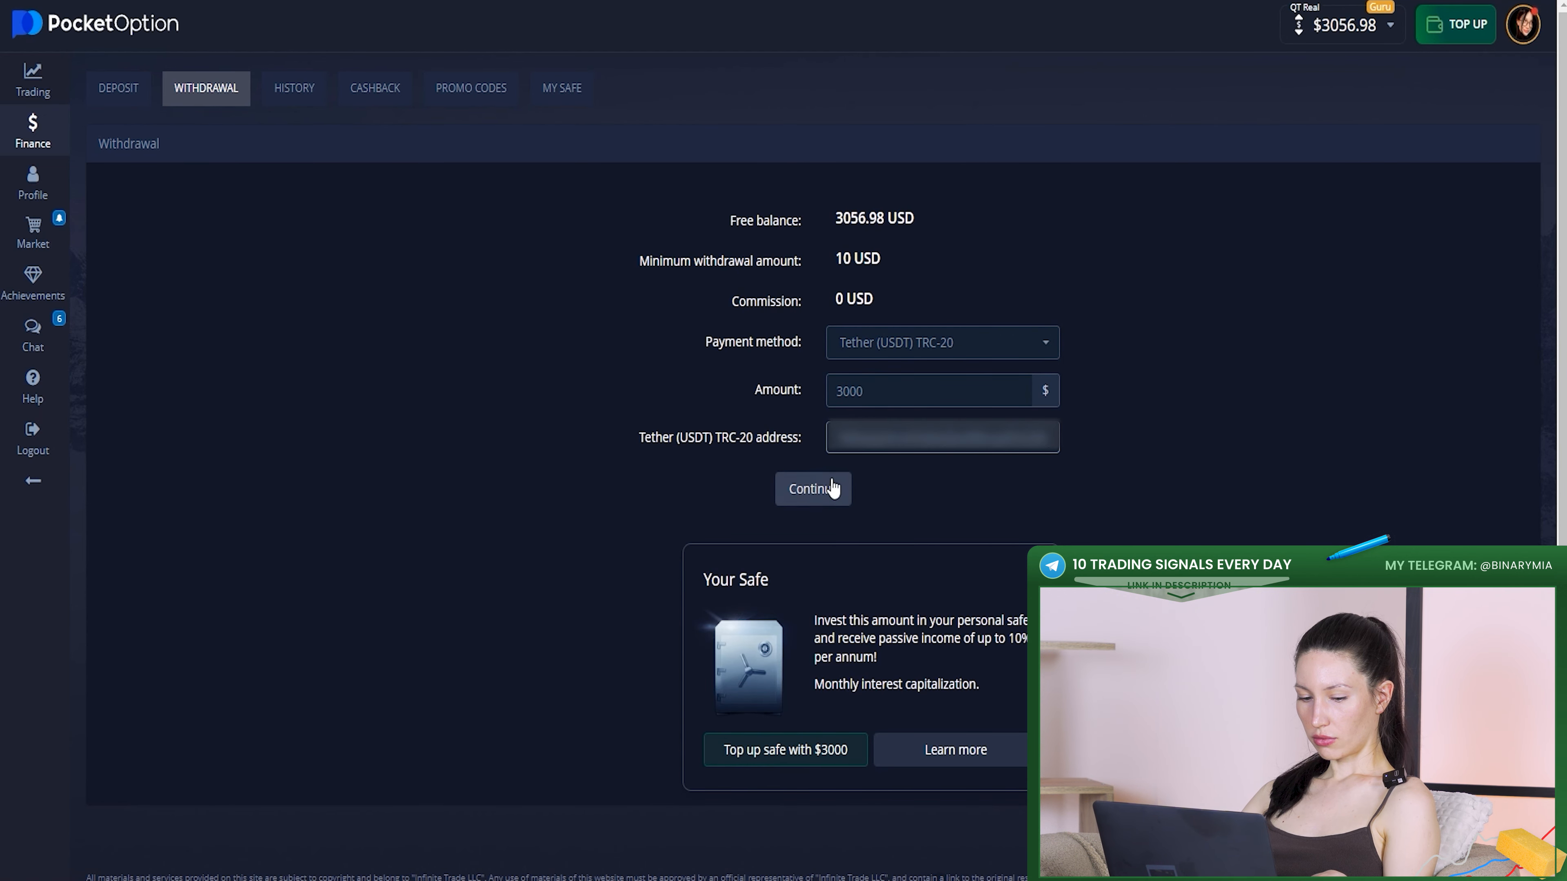
left_click(813, 488)
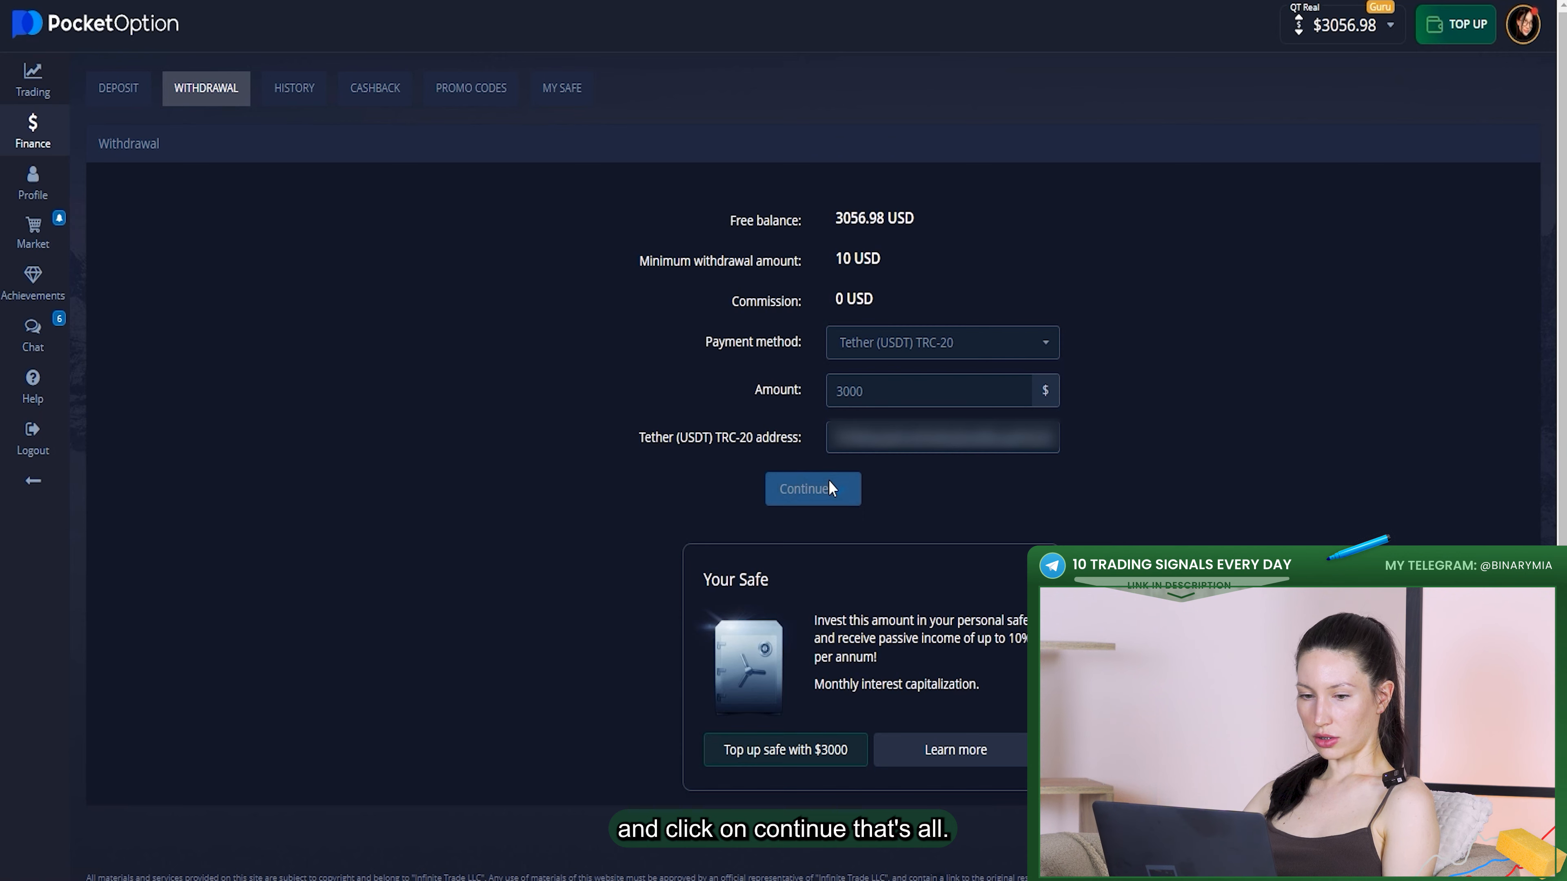
left_click(813, 489)
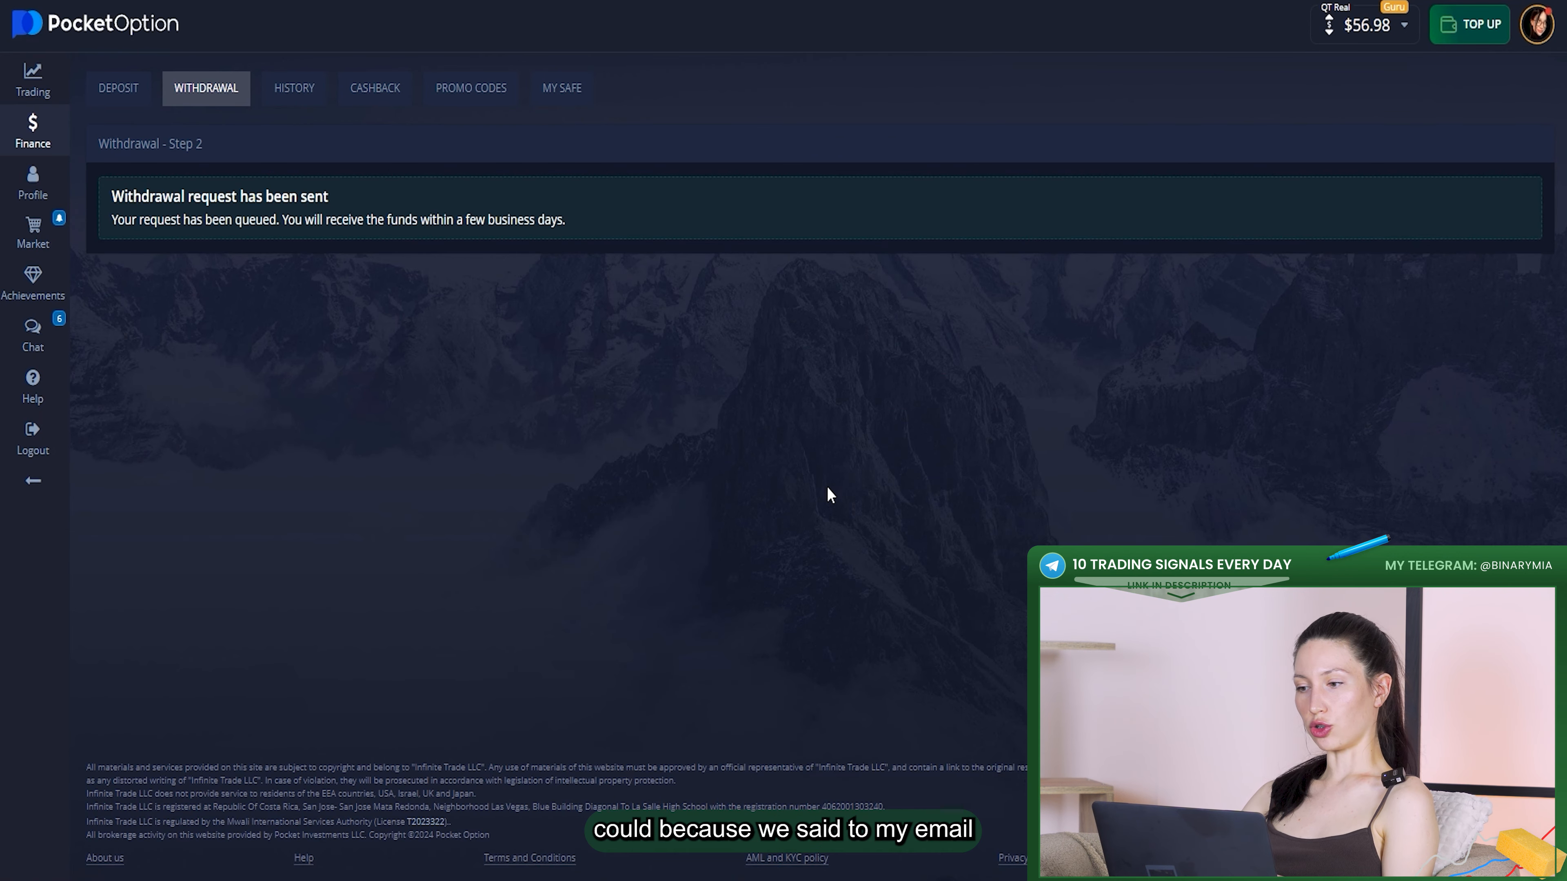